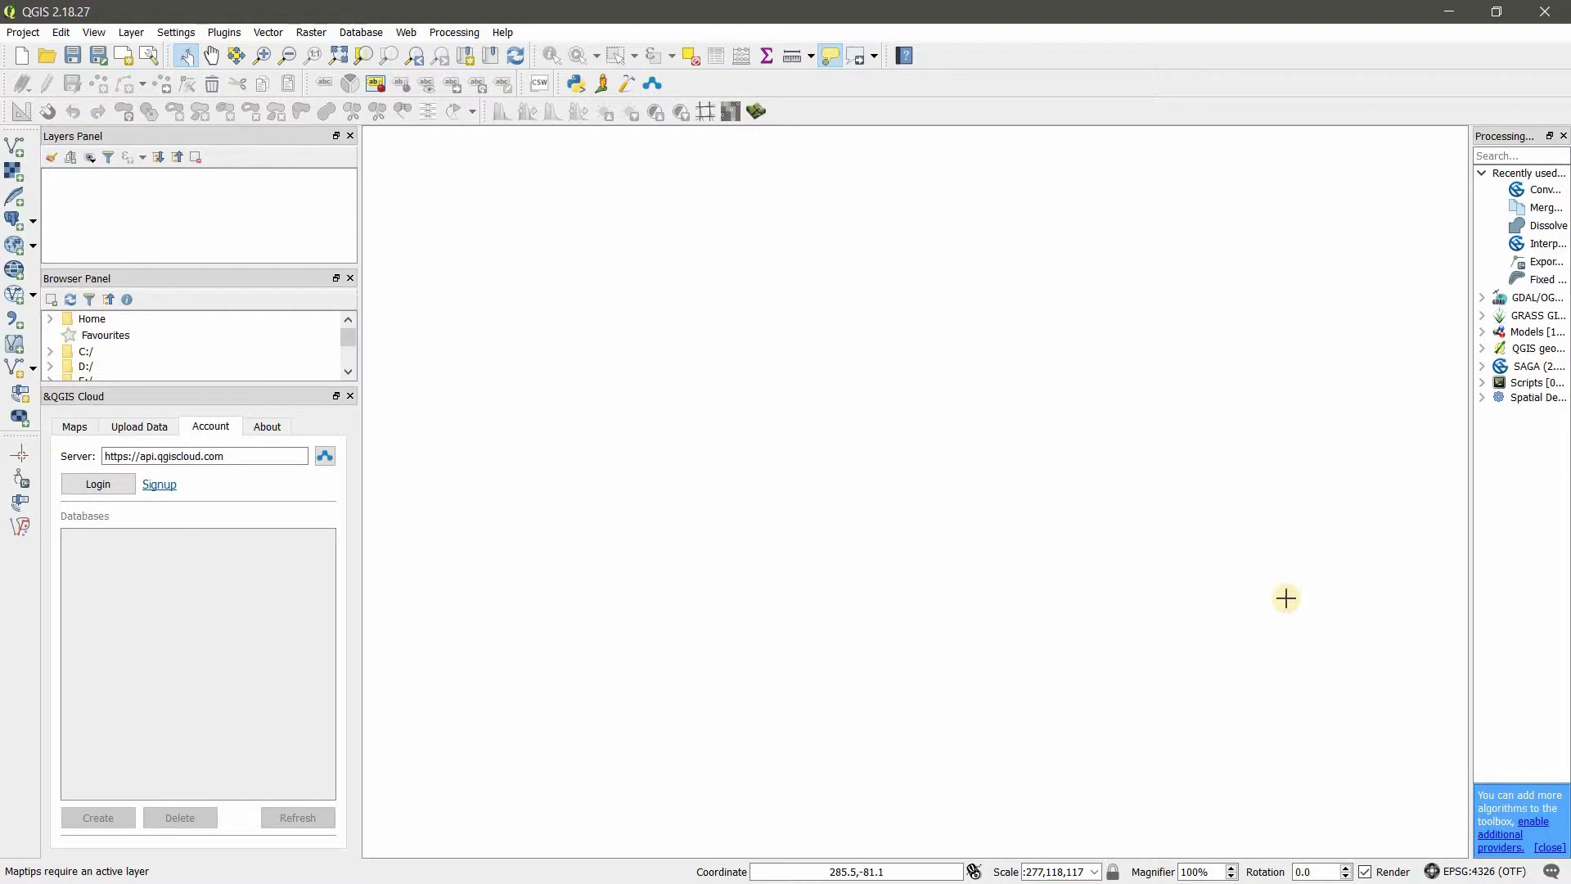
mouse_move(1463, 808)
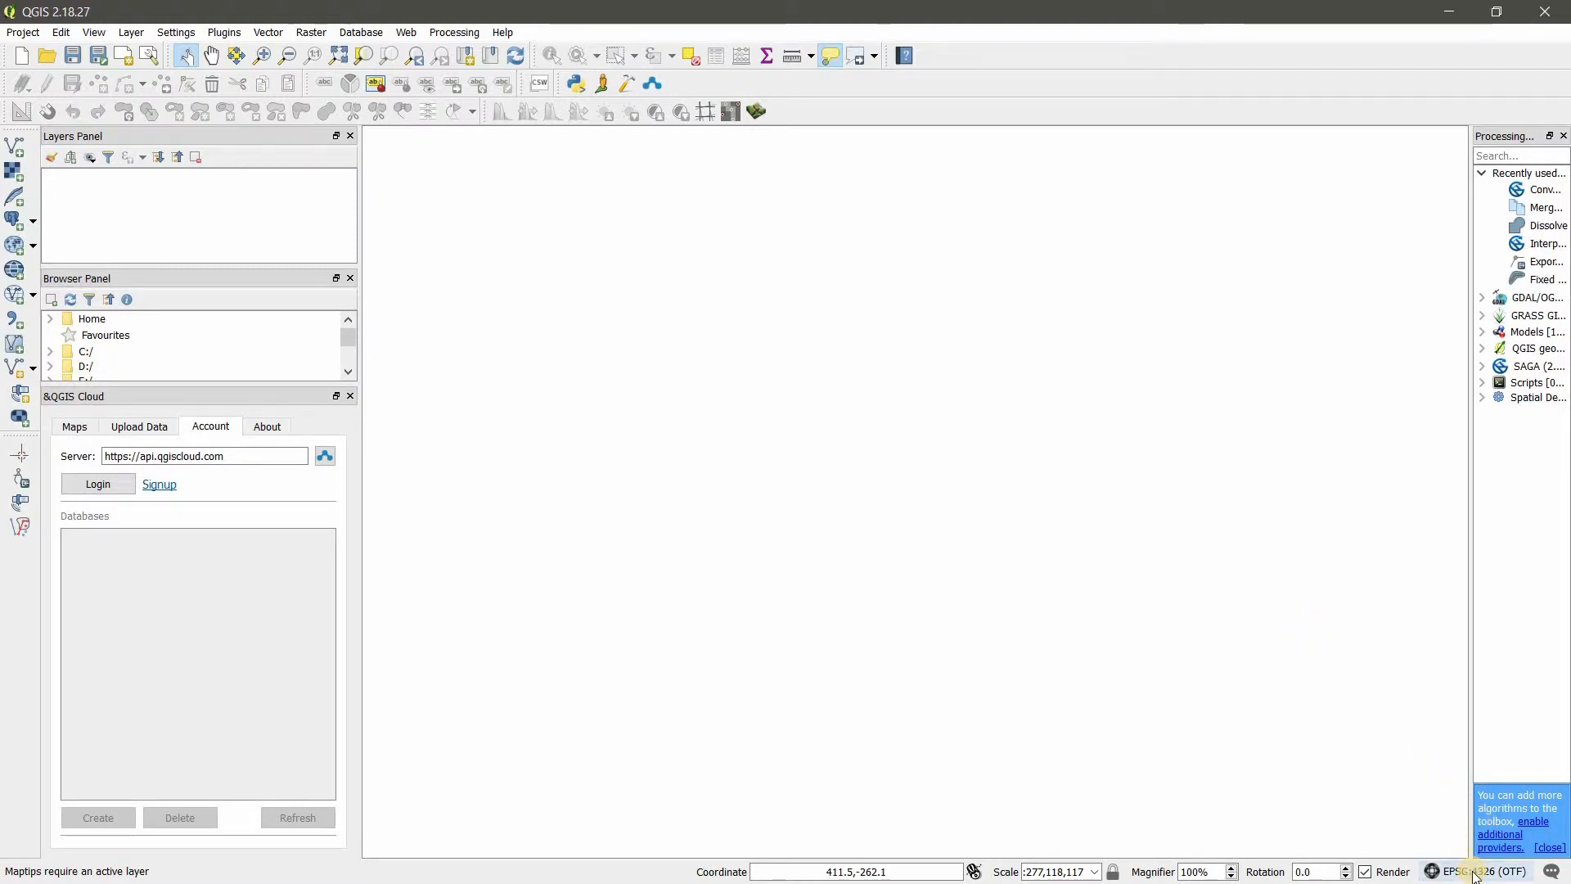
Review the project's coordinate reference system settings and close them
left_click(1476, 870)
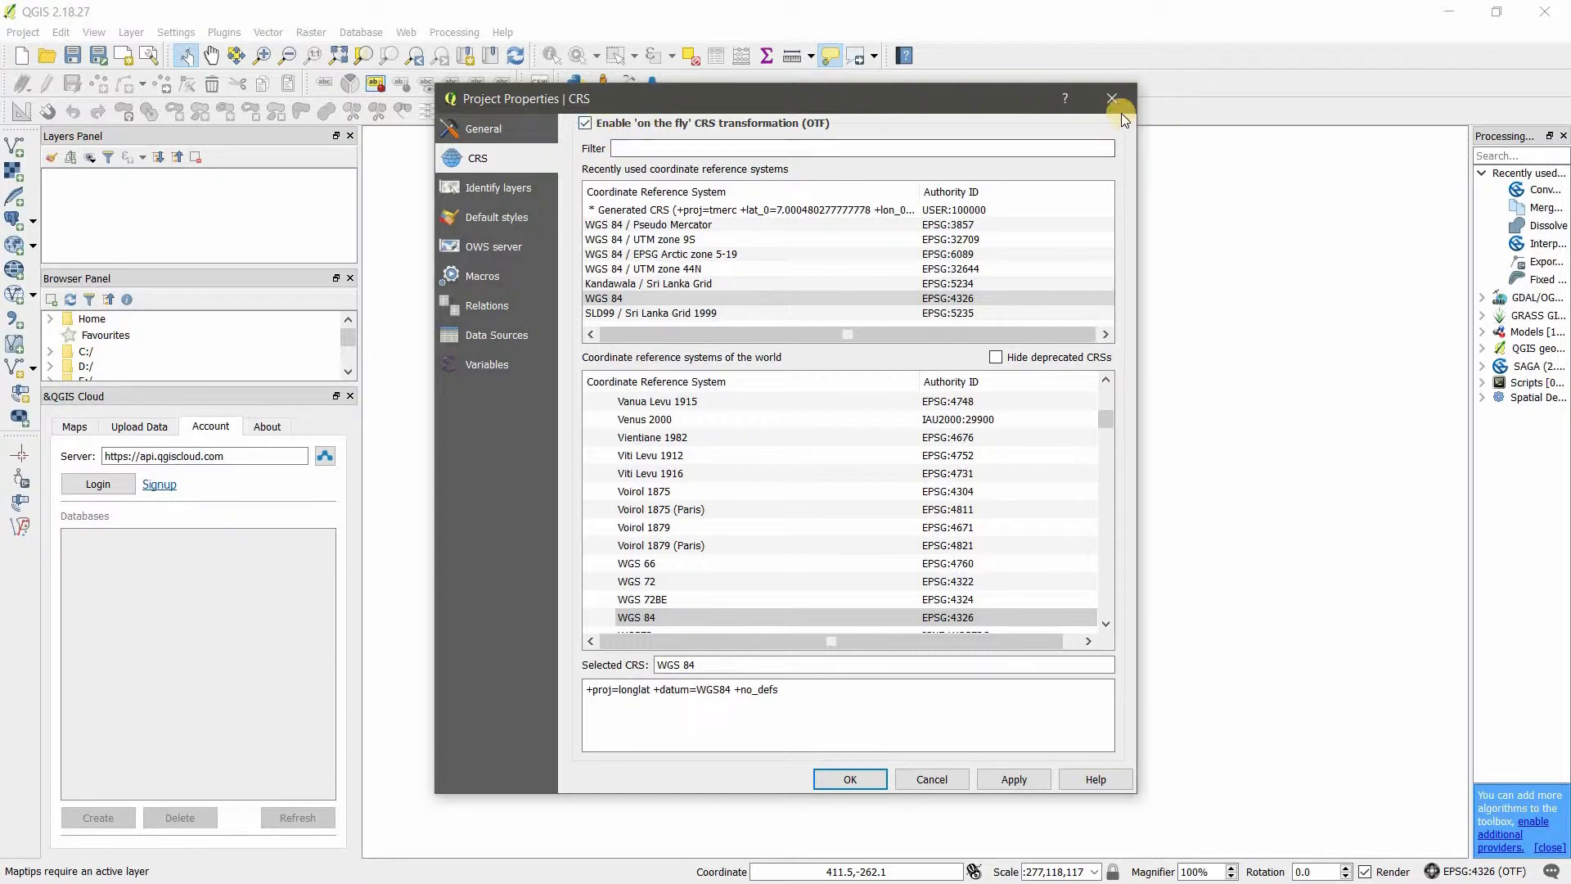
mouse_move(1111, 98)
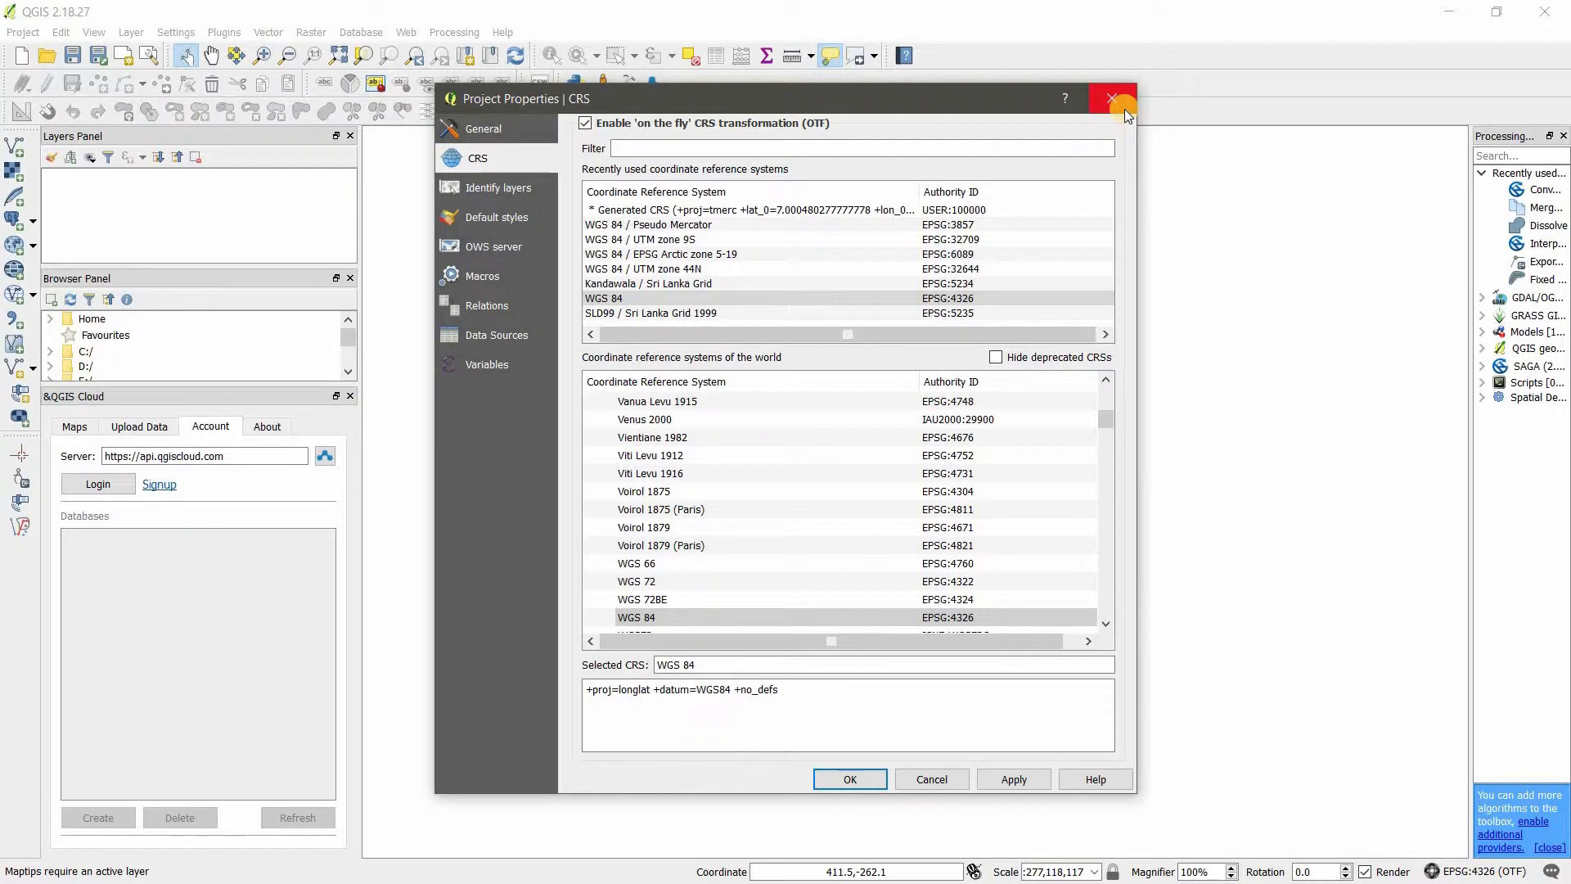
left_click(1112, 98)
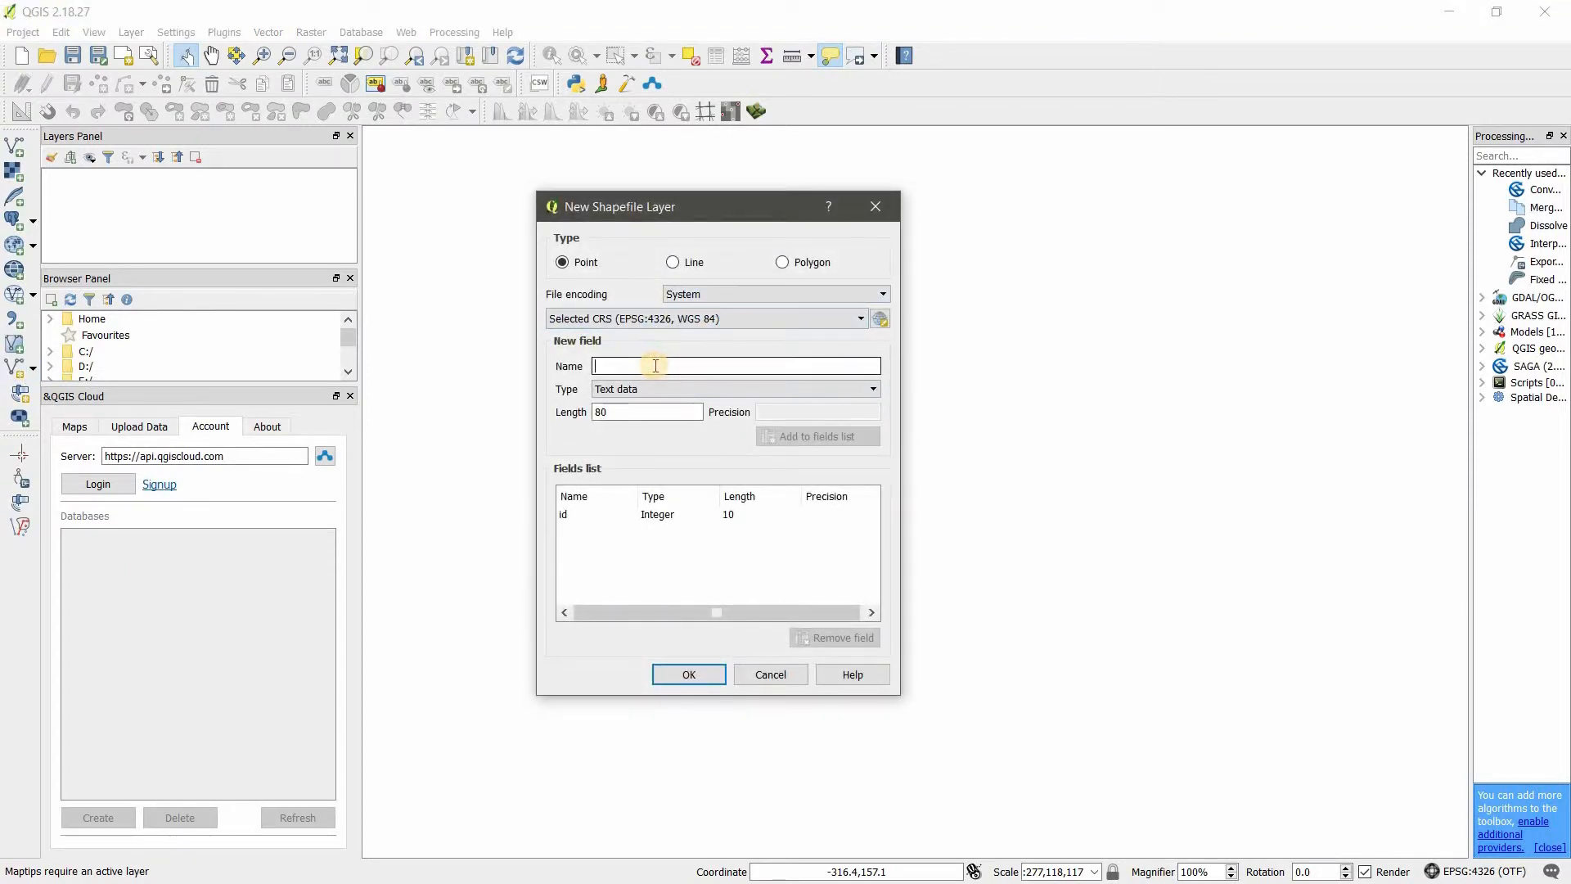
Create a WGS 84 point shapefile layer and save it as wGS1
type("Q1")
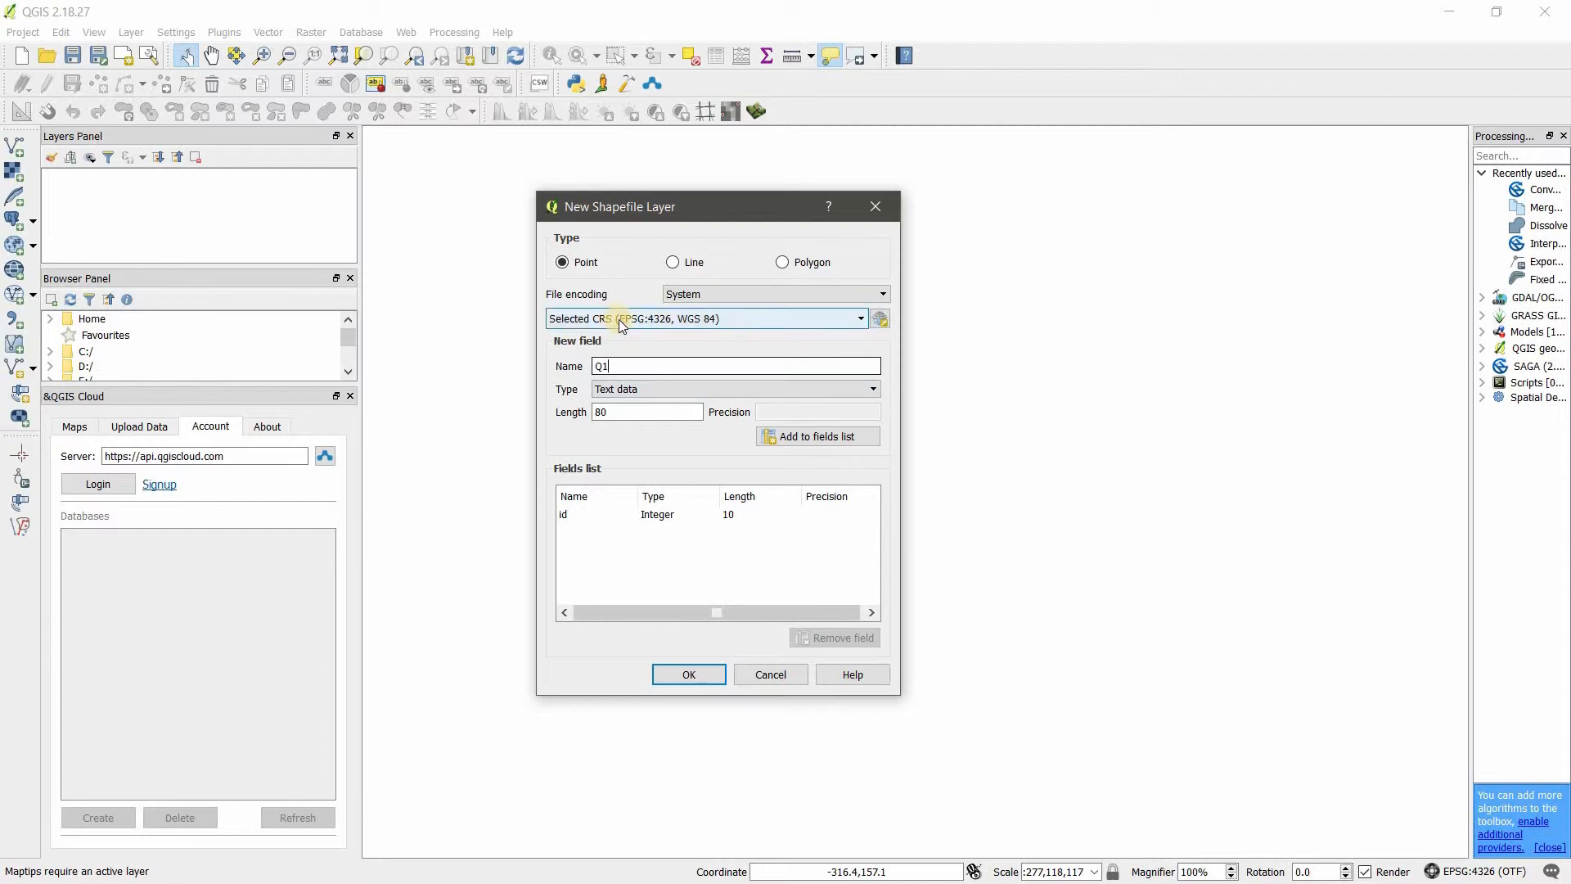
mouse_move(658, 328)
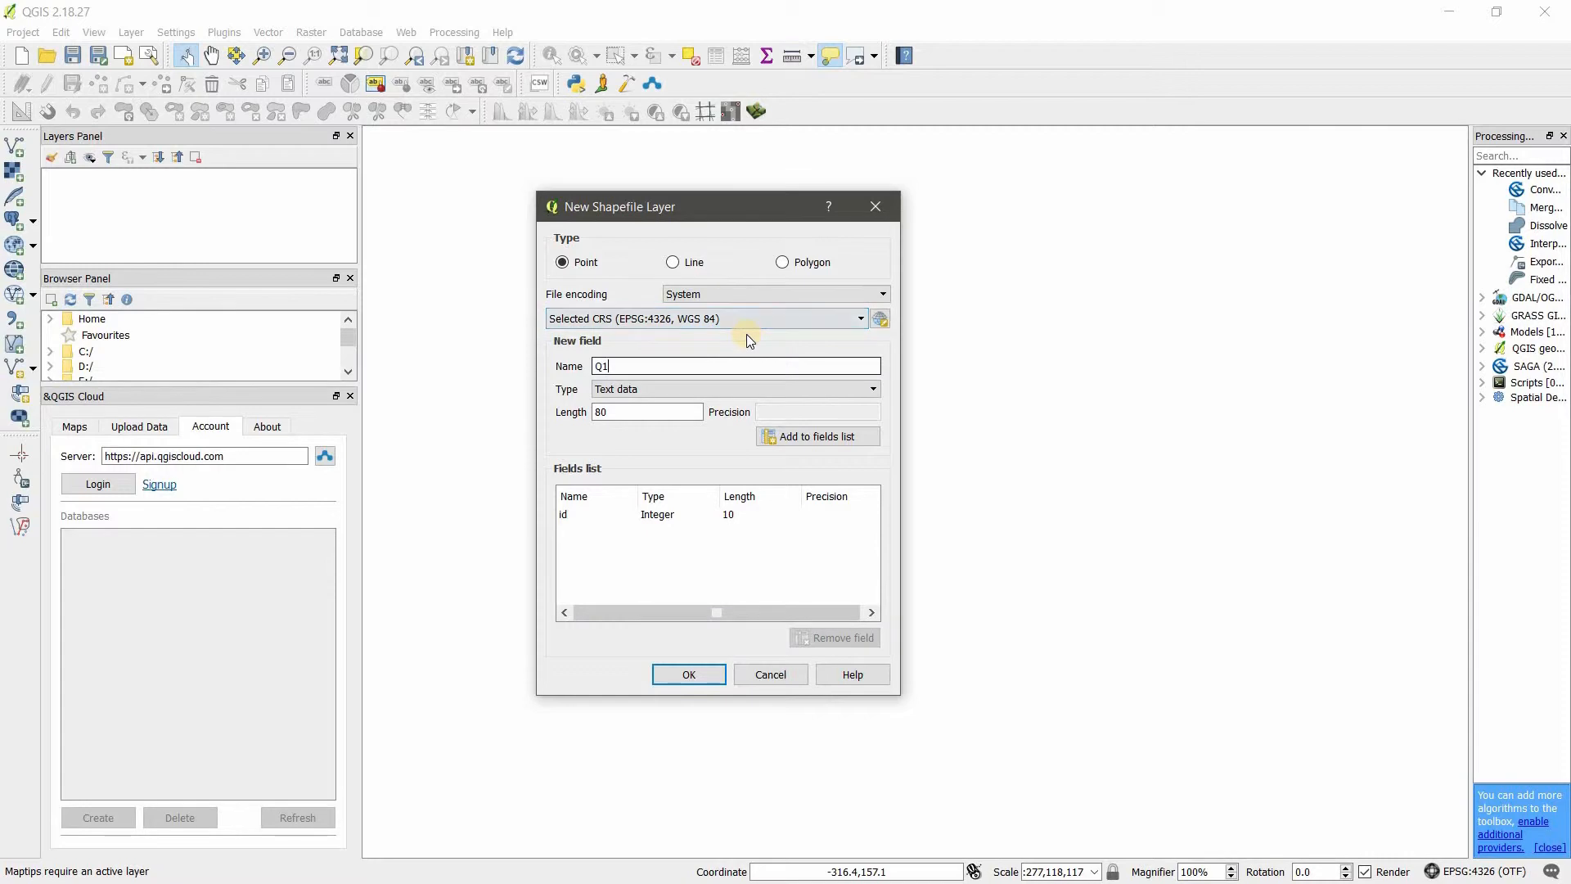
left_click(687, 674)
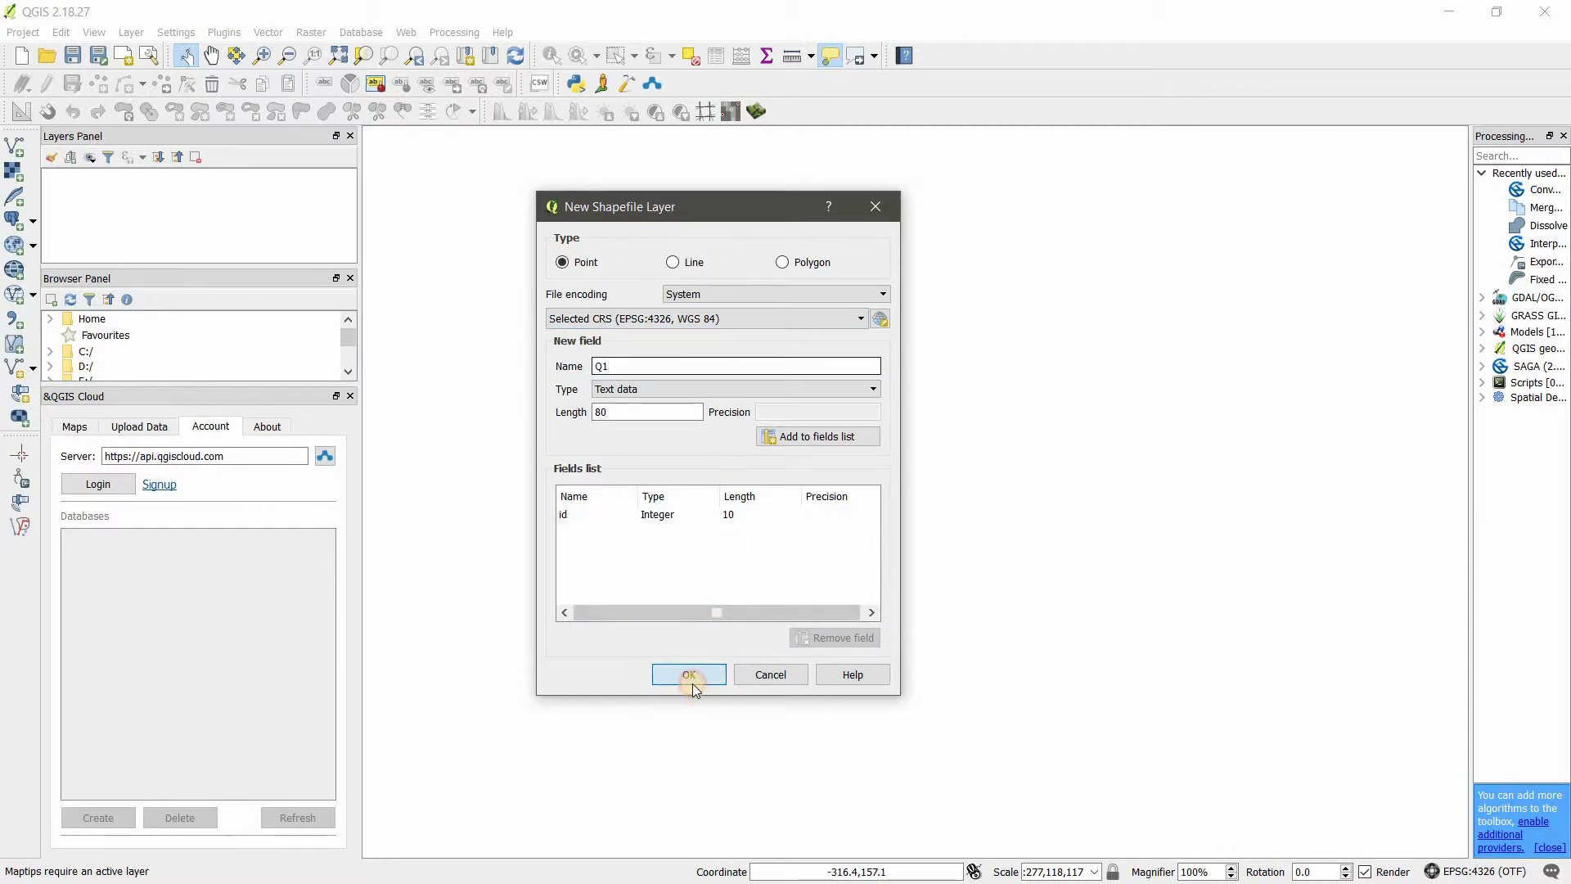
left_click(687, 674)
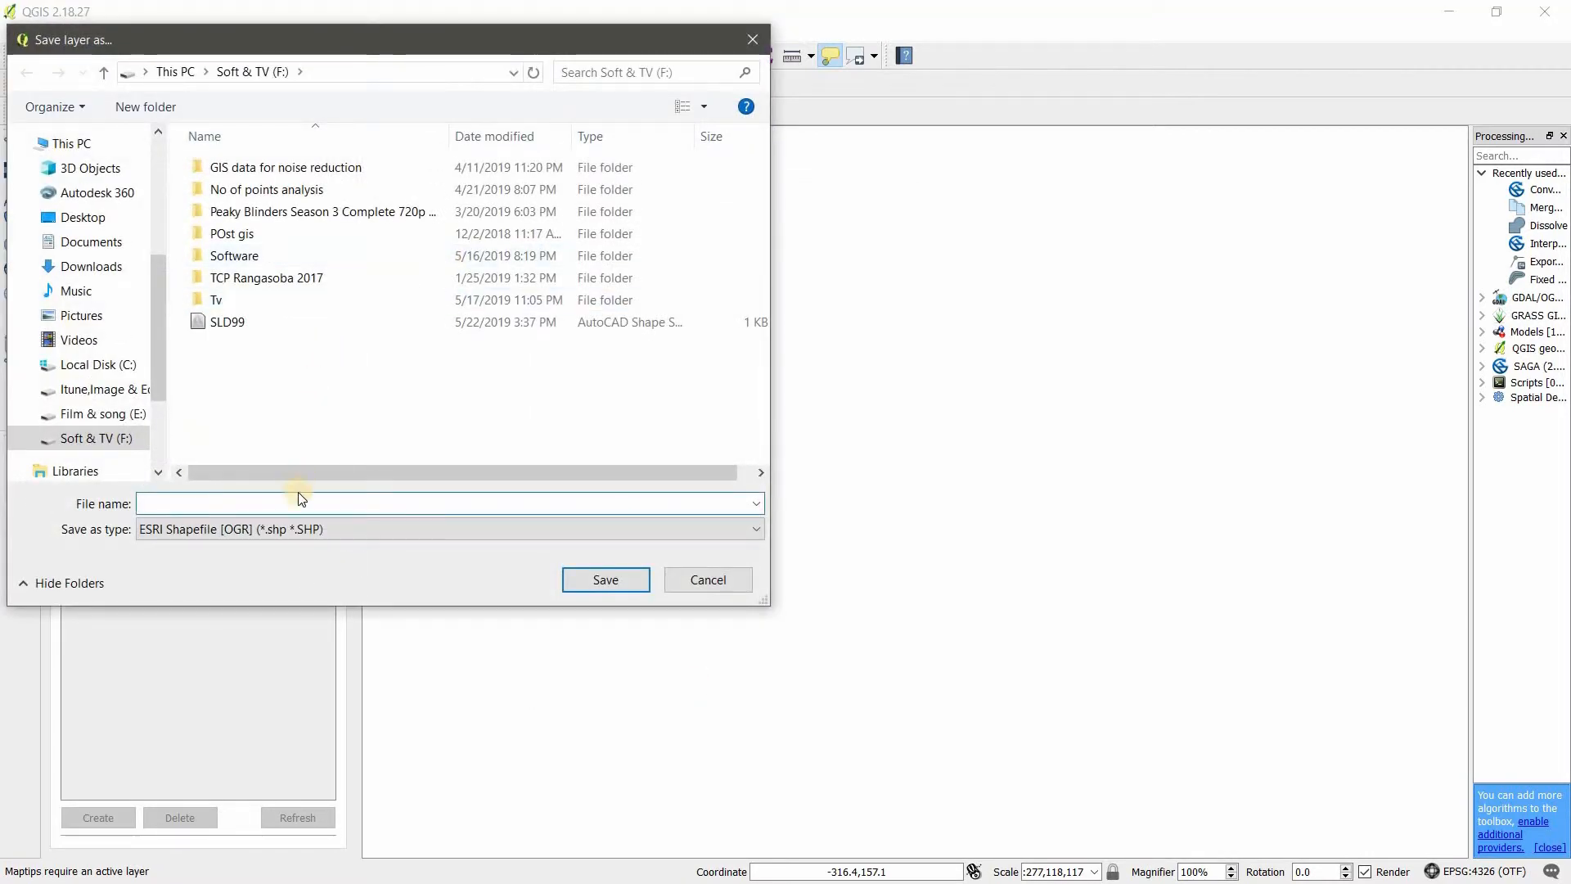
type("w")
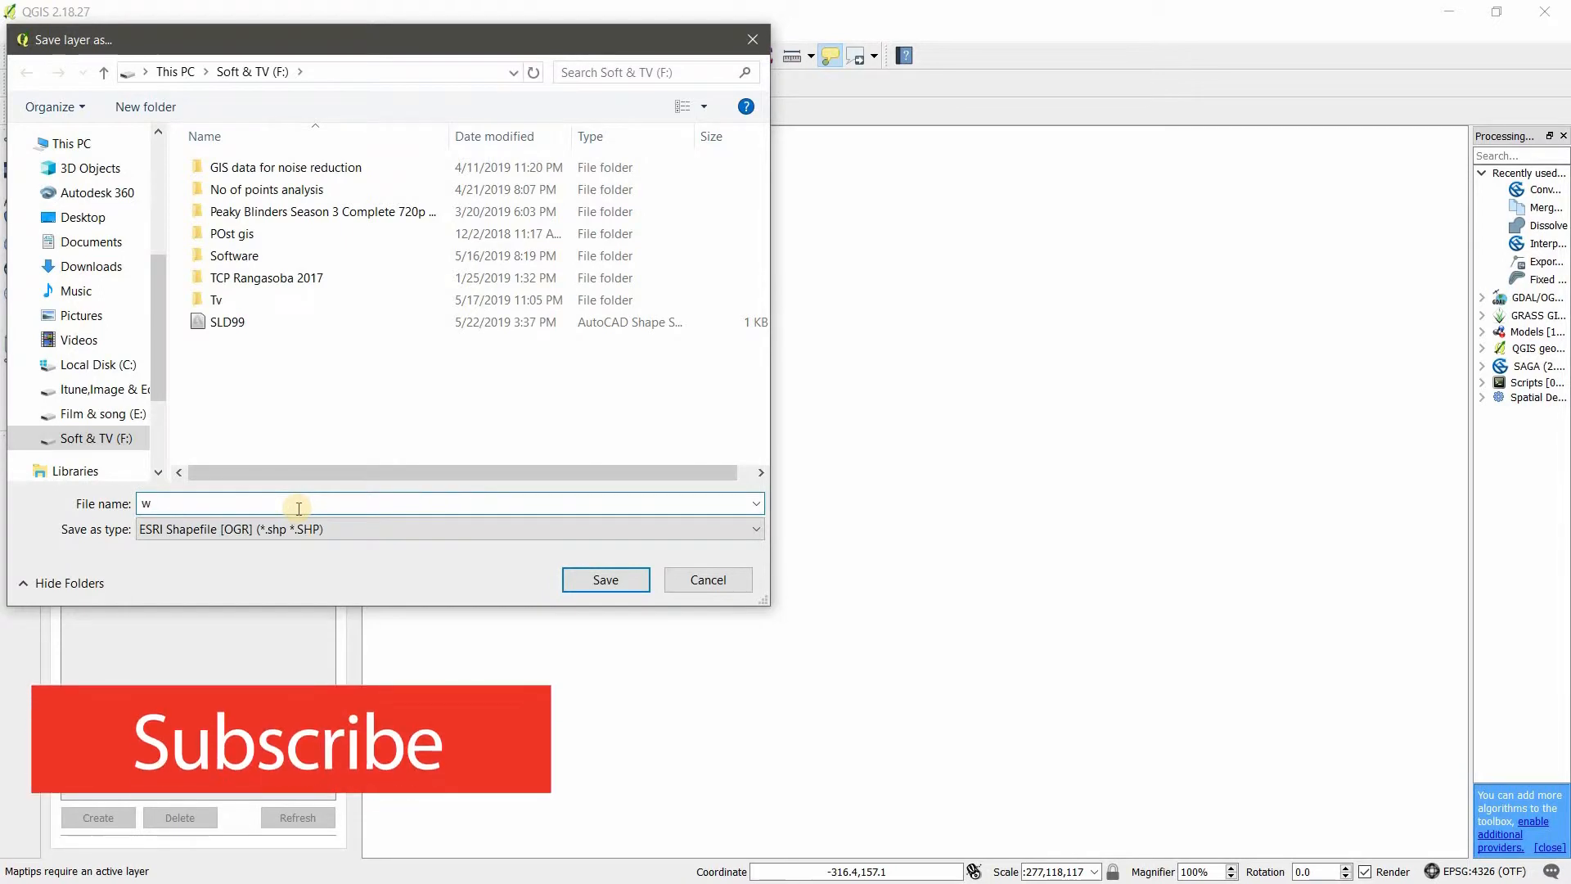
type("GS1")
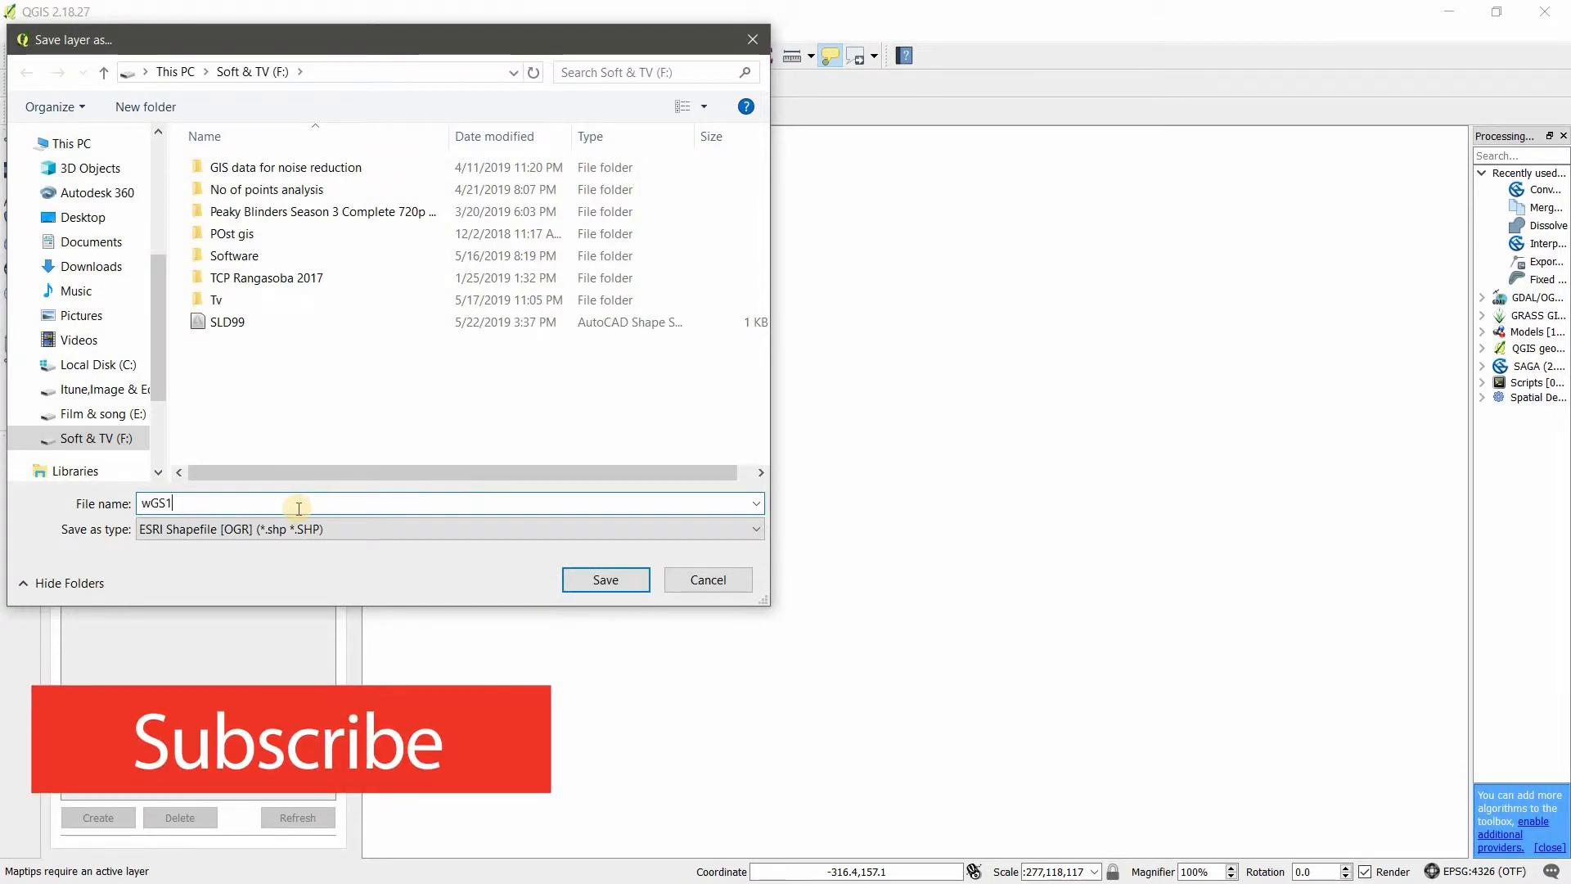
left_click(605, 579)
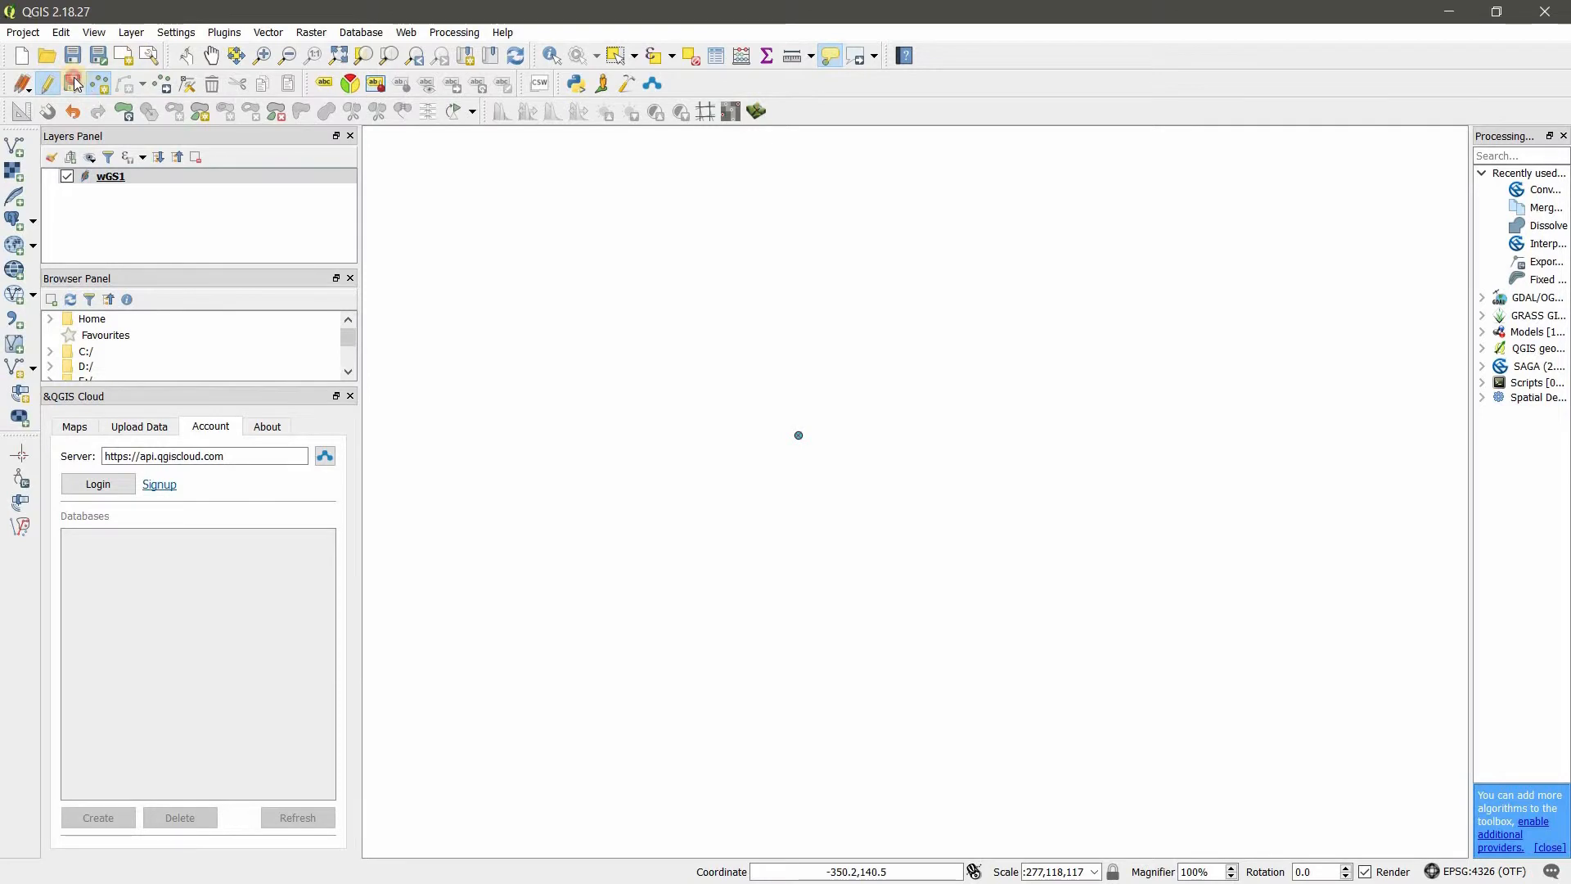
Finish editing wGS1 keeping its point, and begin another new shapefile layer
left_click(72, 82)
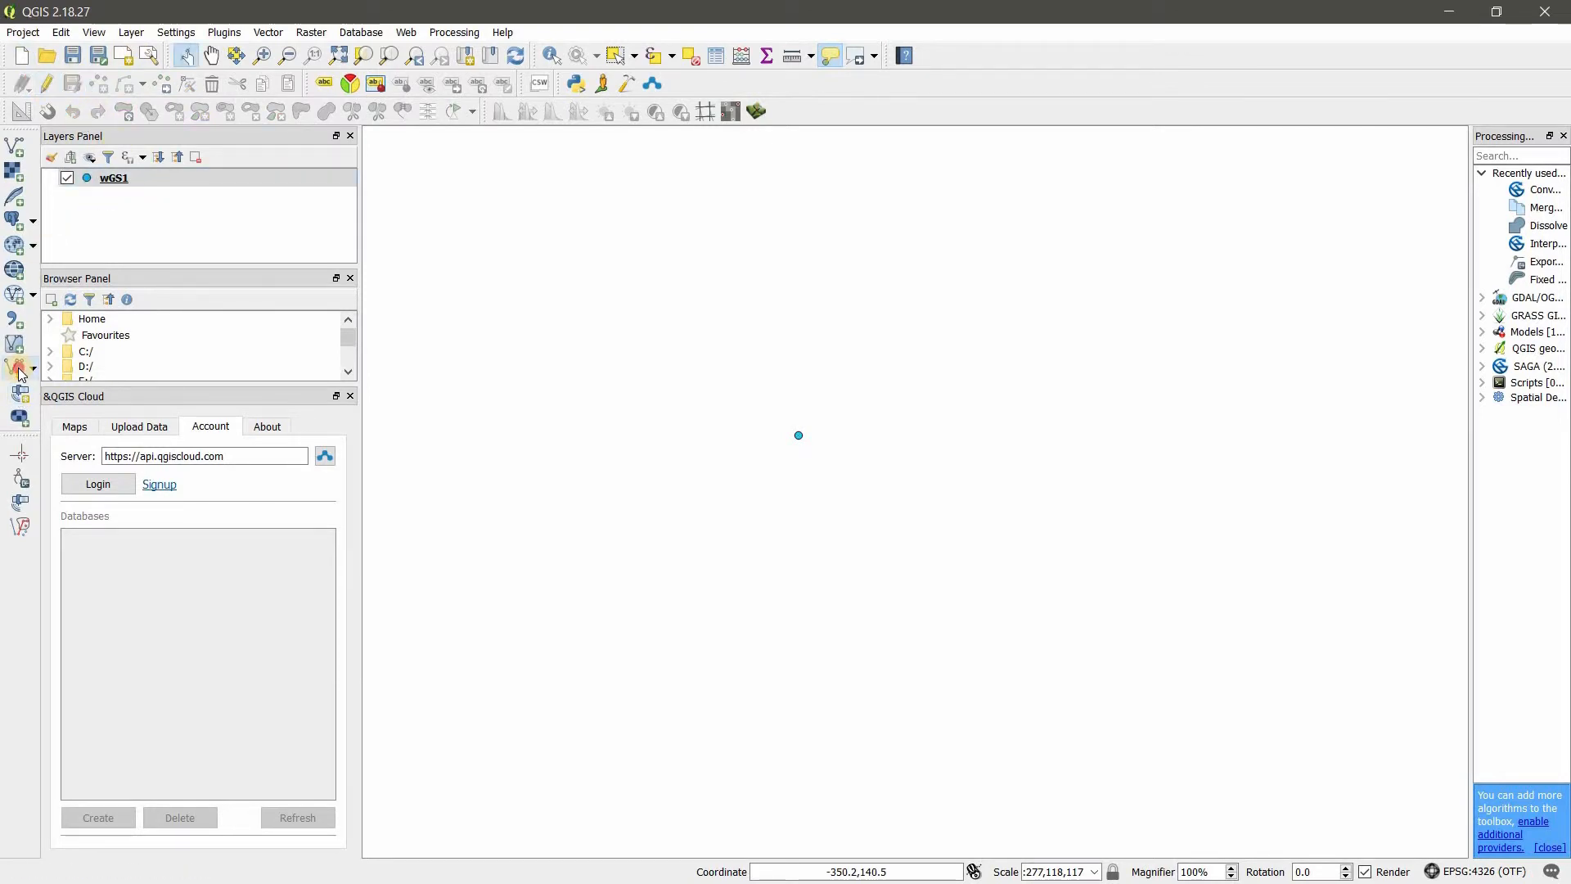
left_click(17, 373)
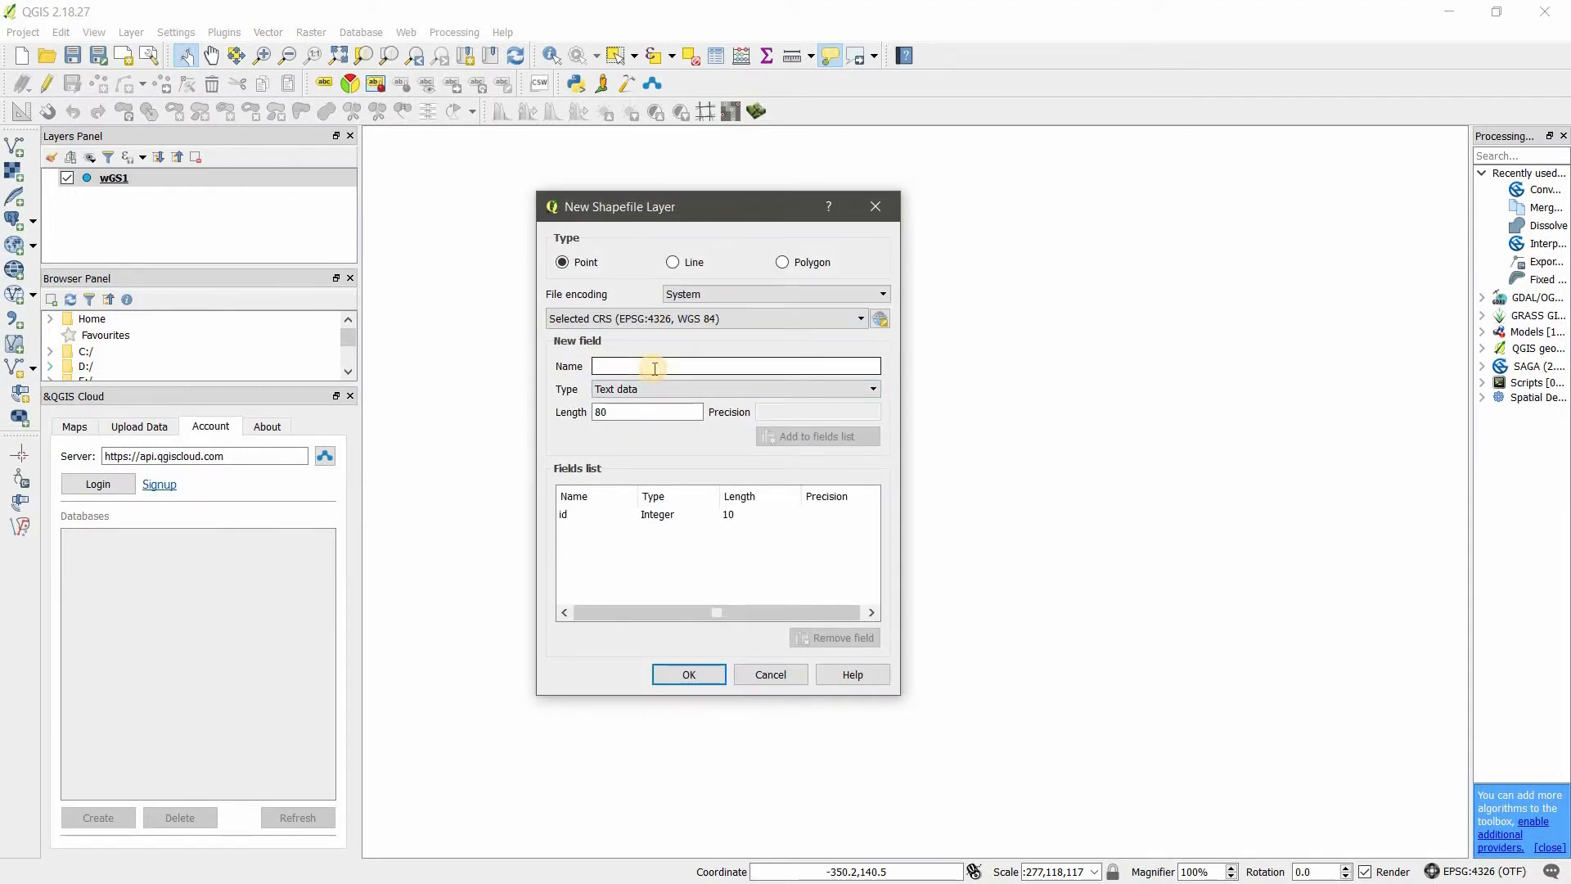
Create a second WGS 84 point shapefile layer saved as wGS2
type("2")
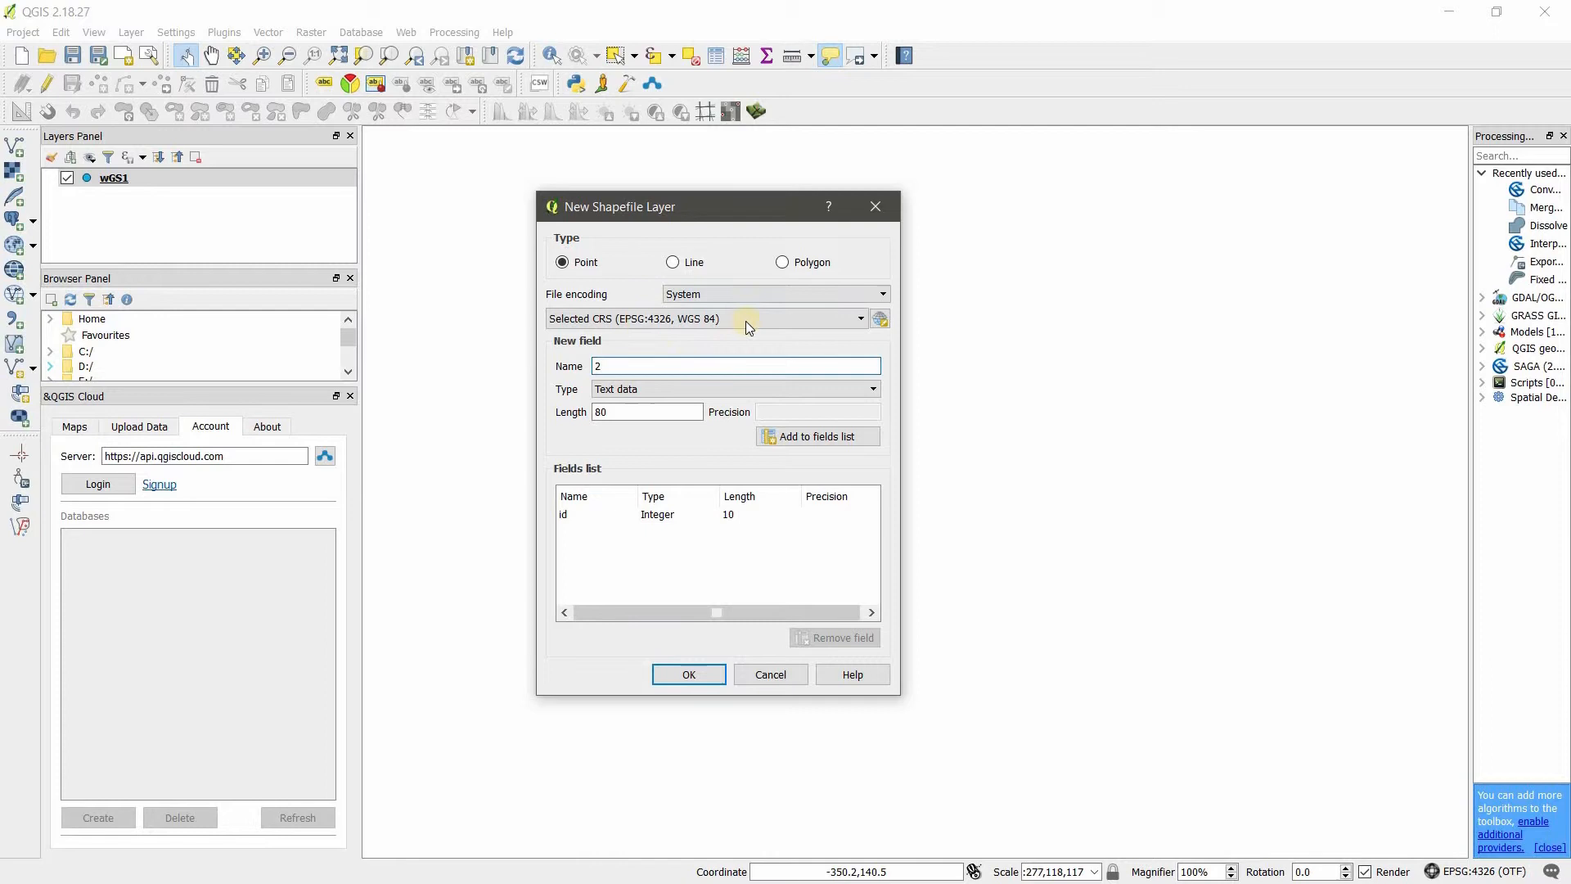
left_click(687, 674)
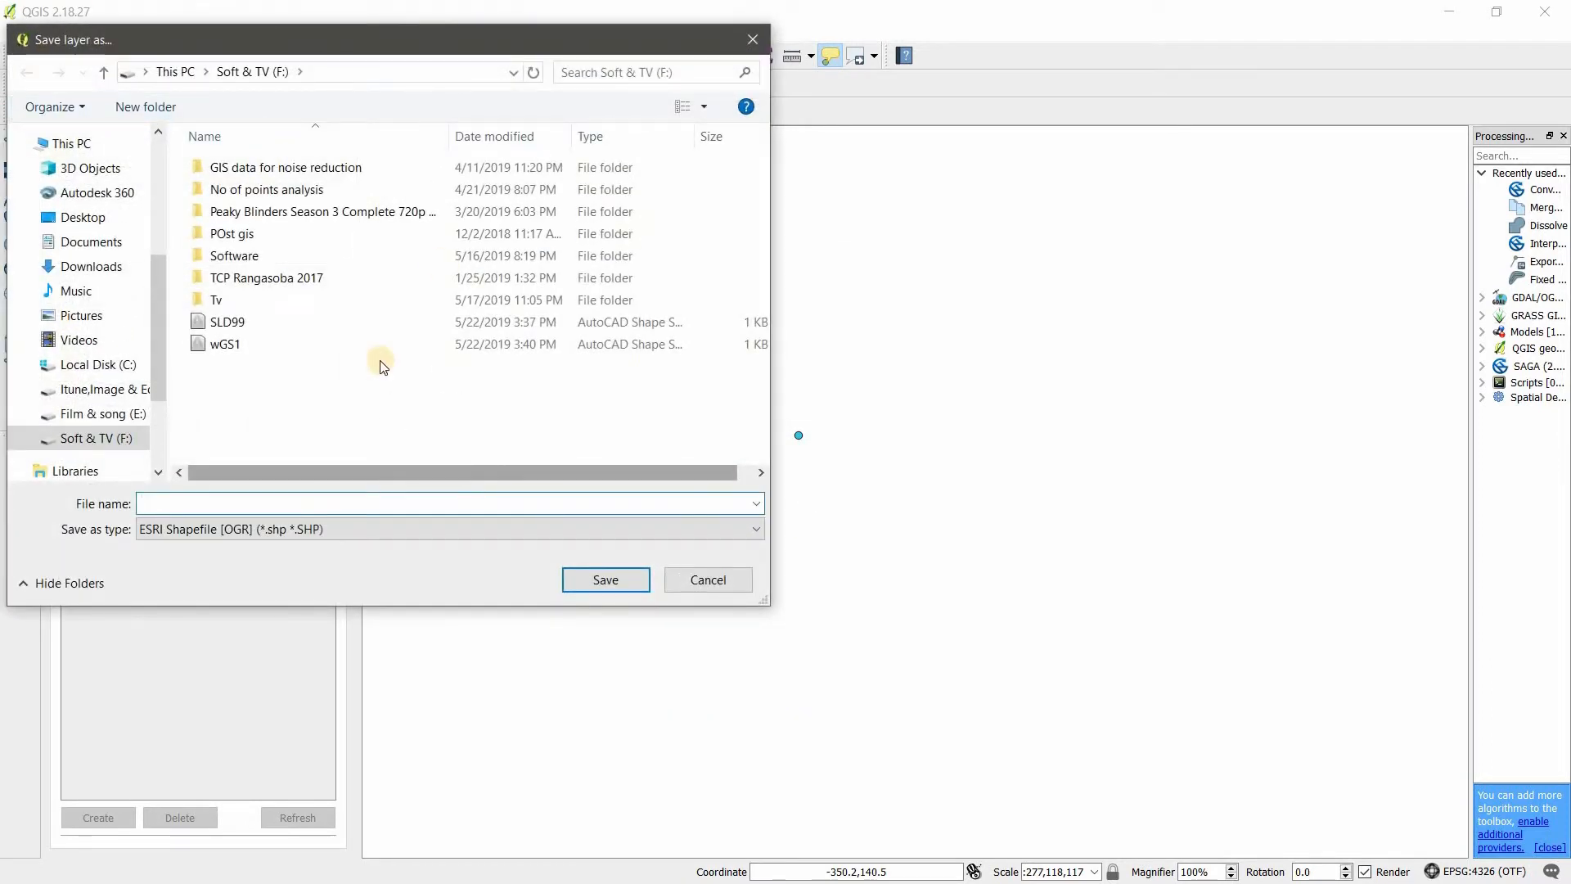
left_click(226, 344)
type("wGS2")
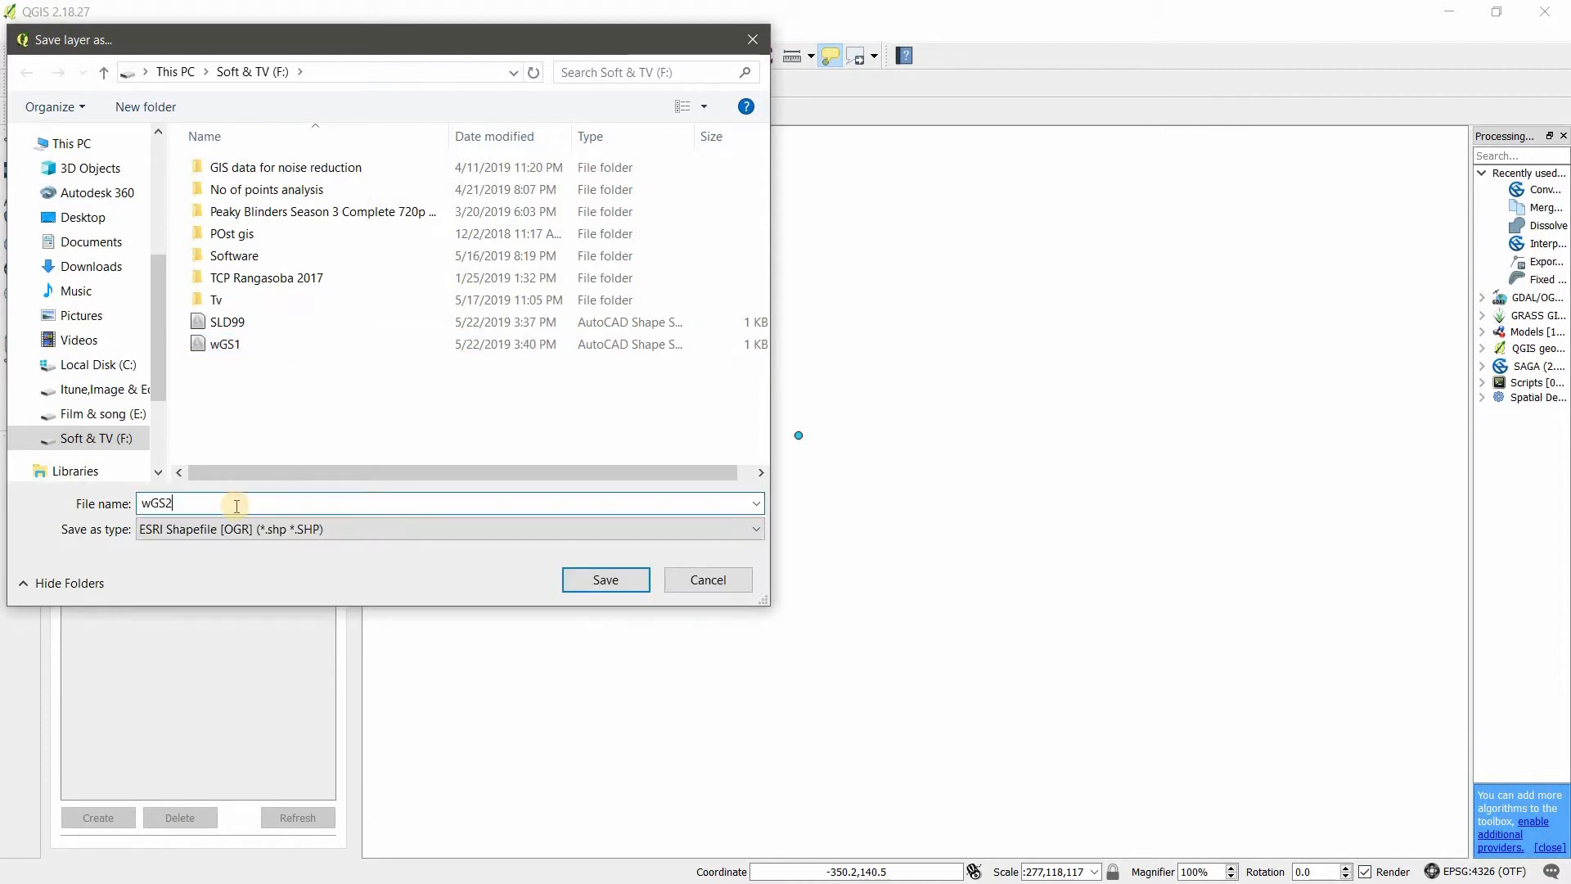
left_click(606, 579)
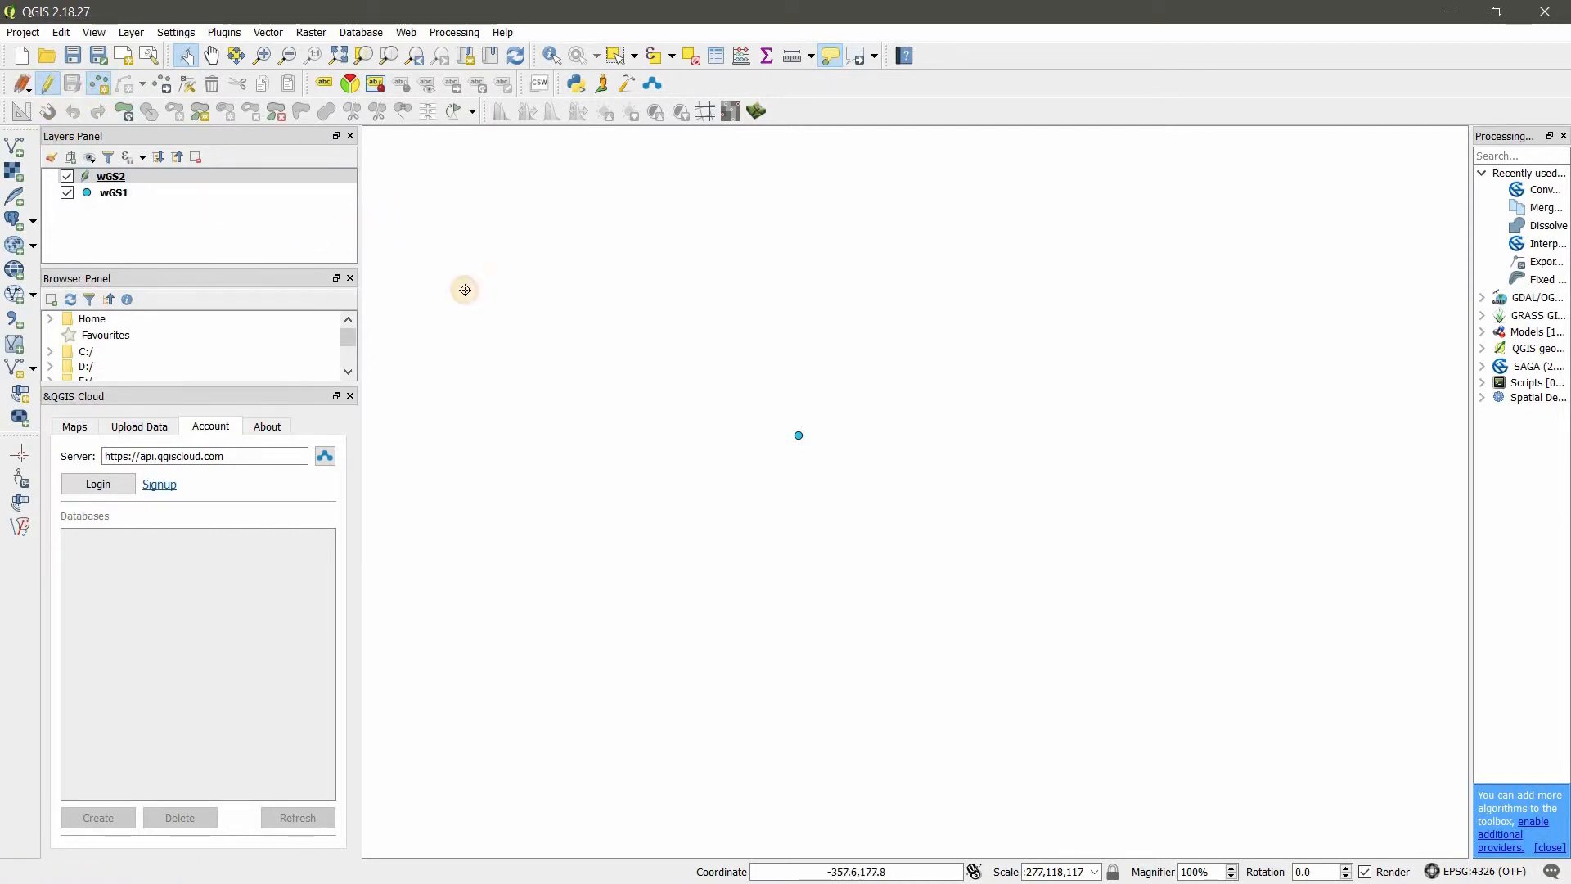
mouse_move(797, 435)
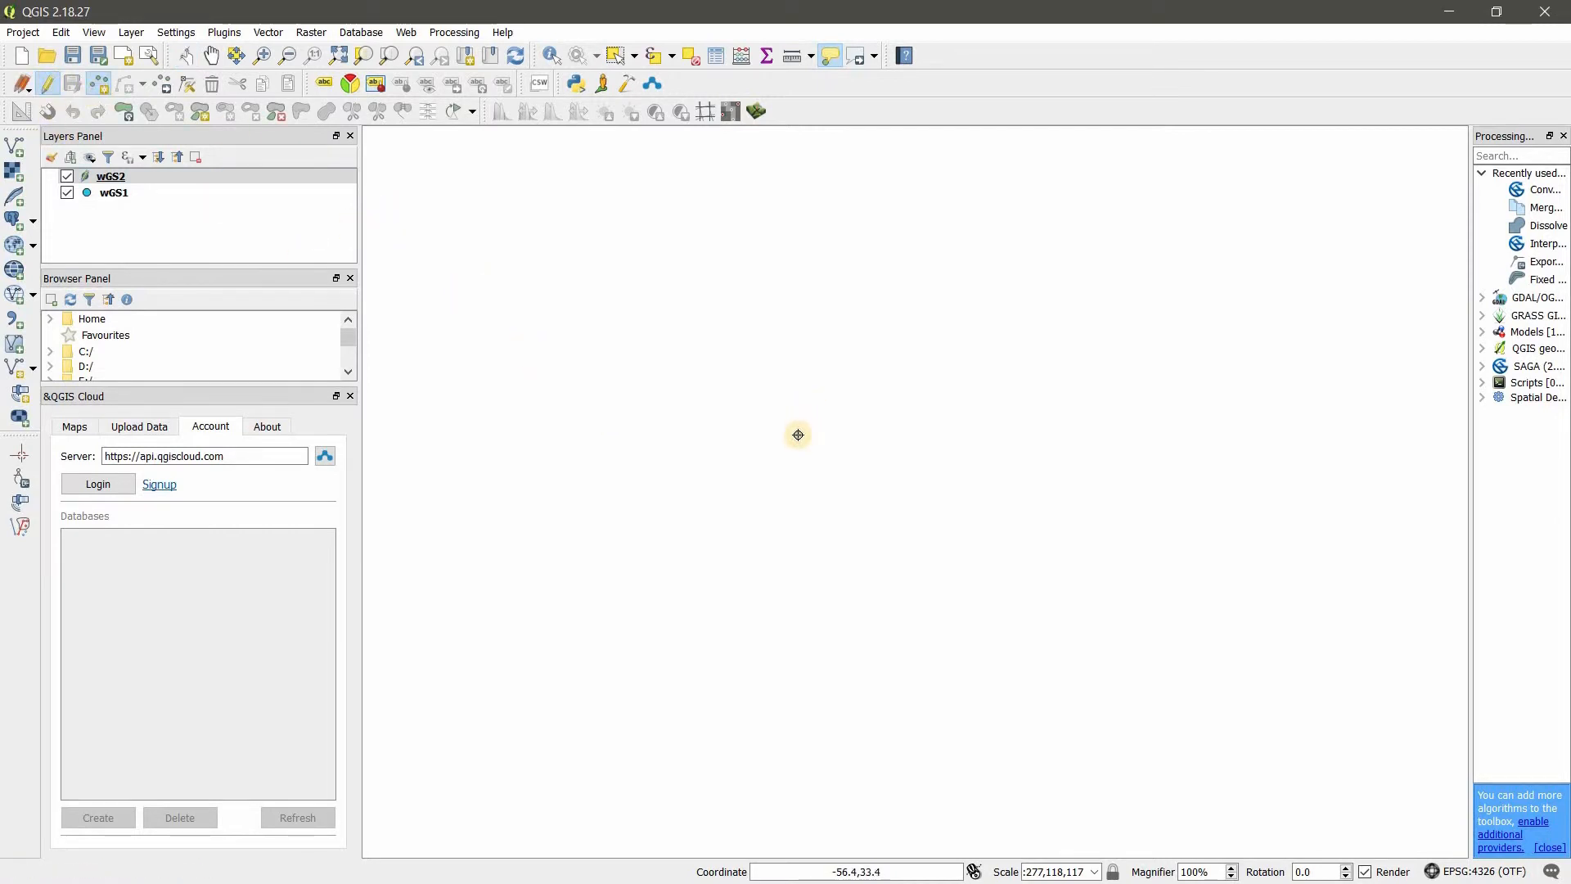
Add a point with id 2 to wGS2 at the map centre, save edits and turn its display on
left_click(799, 435)
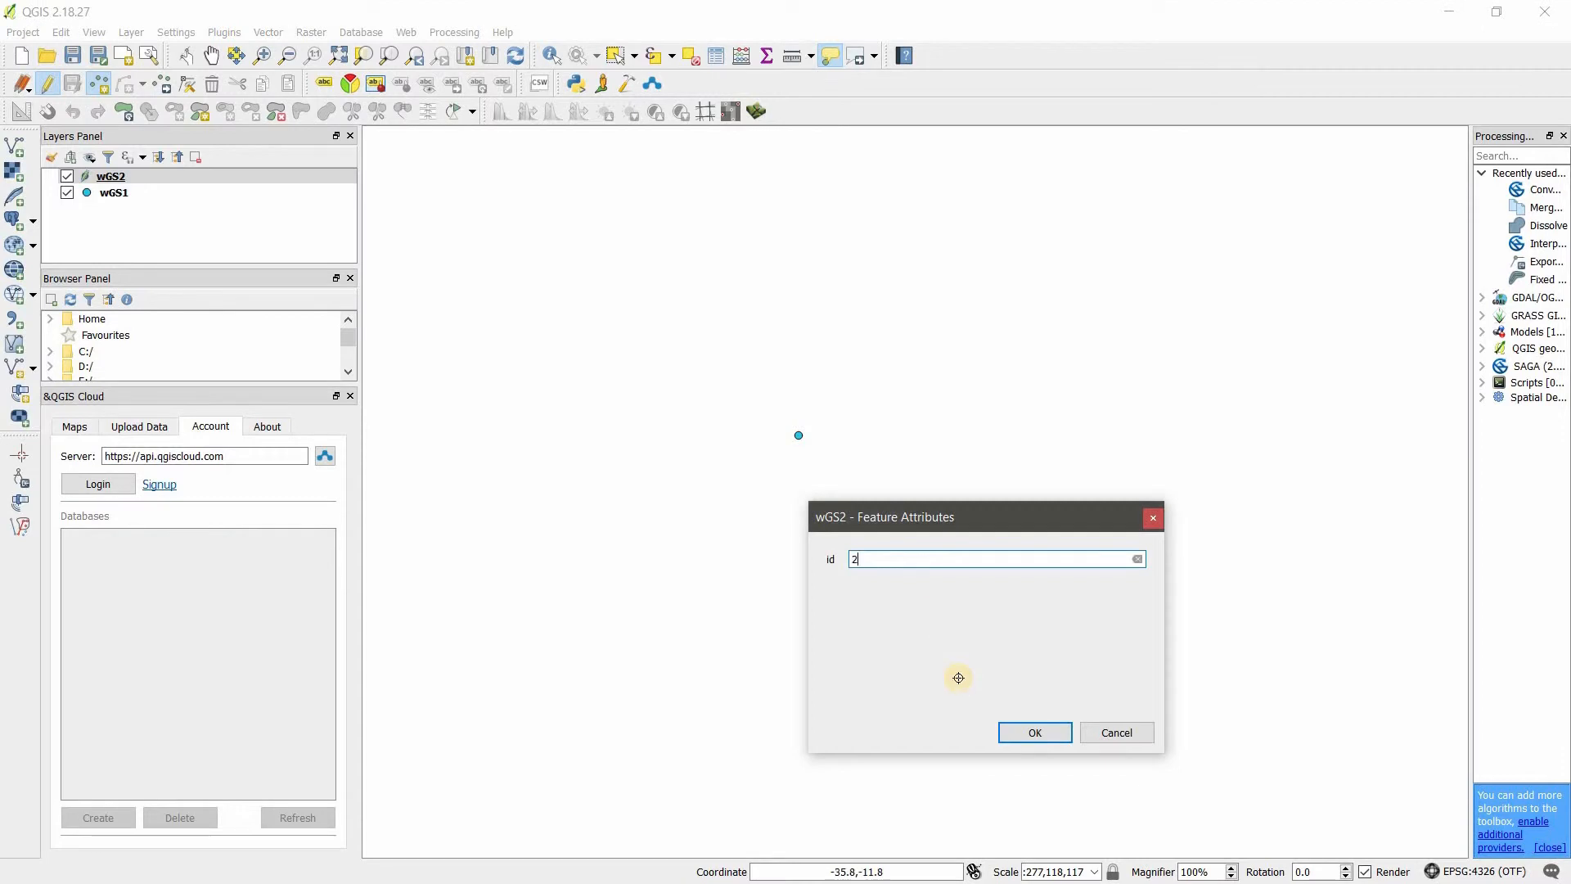
left_click(1035, 731)
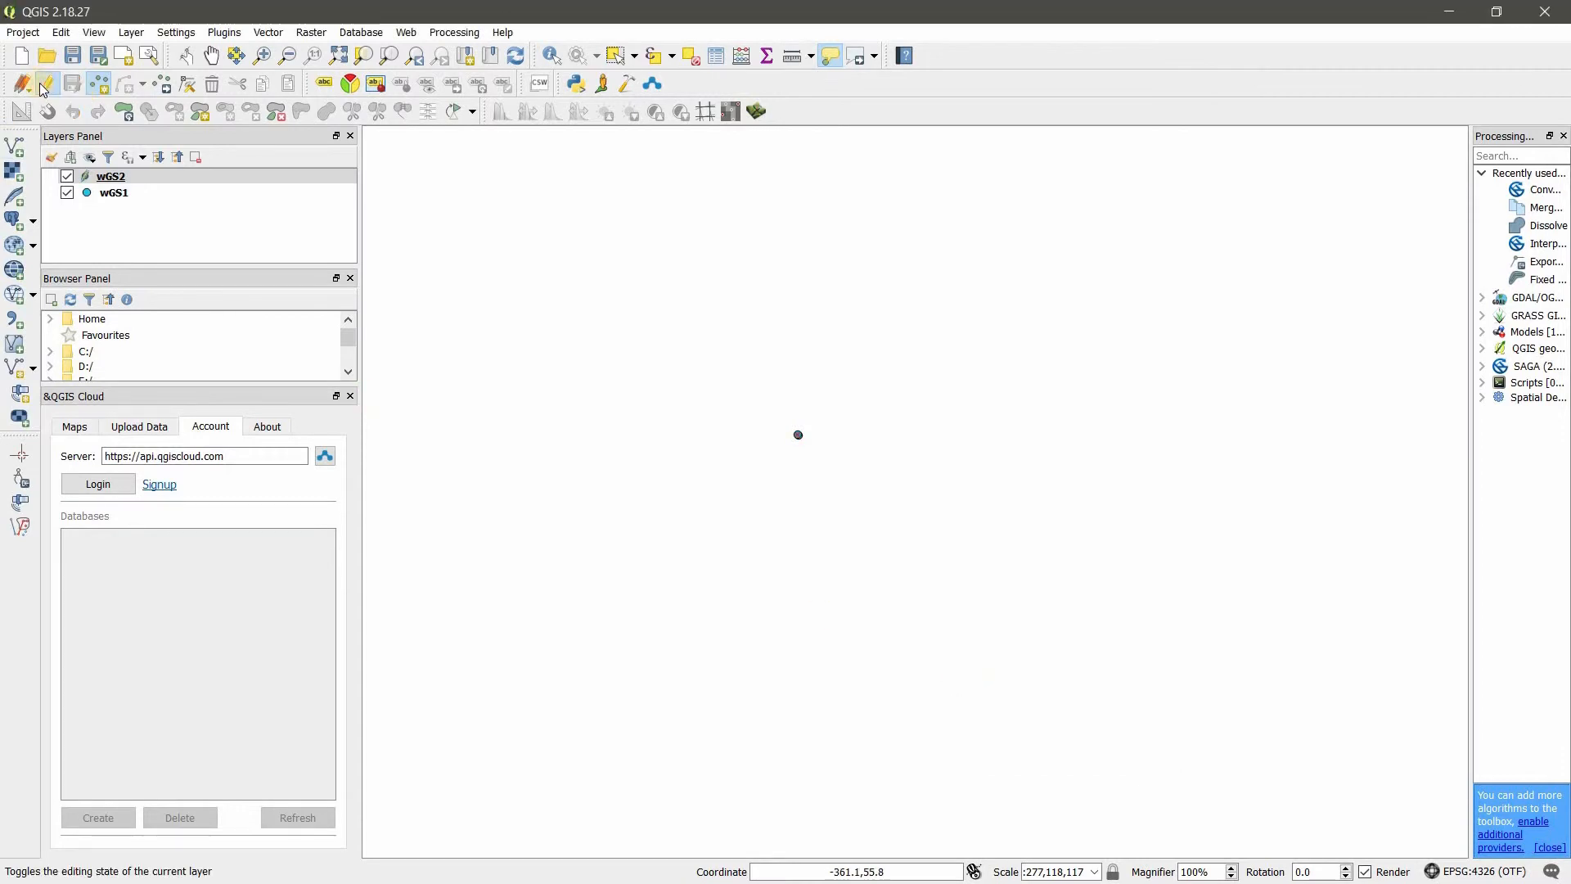
left_click(39, 81)
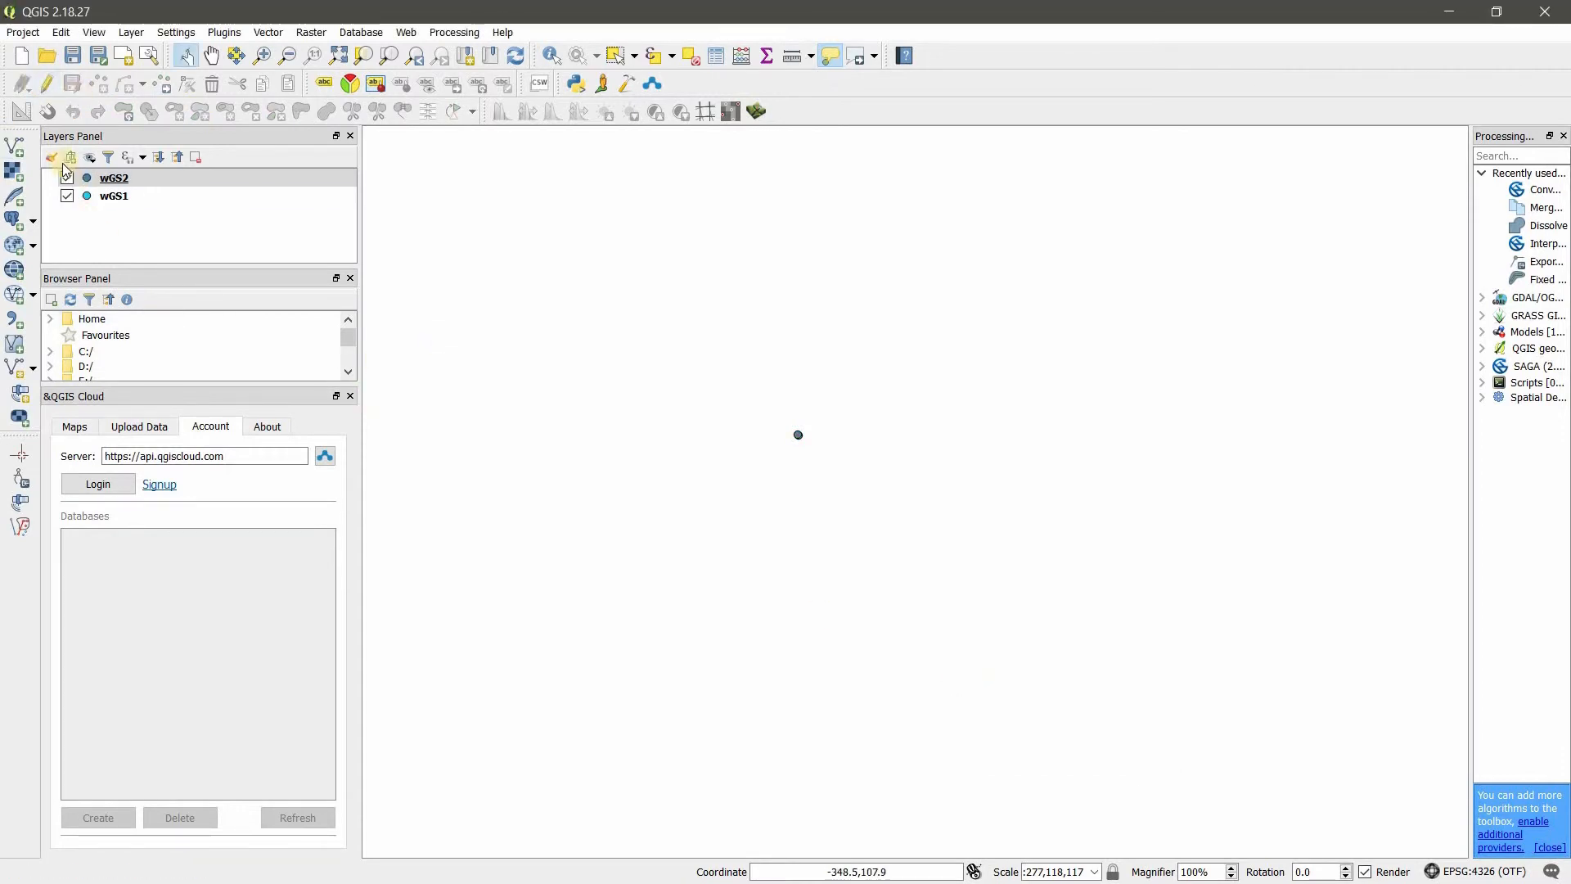
left_click(67, 177)
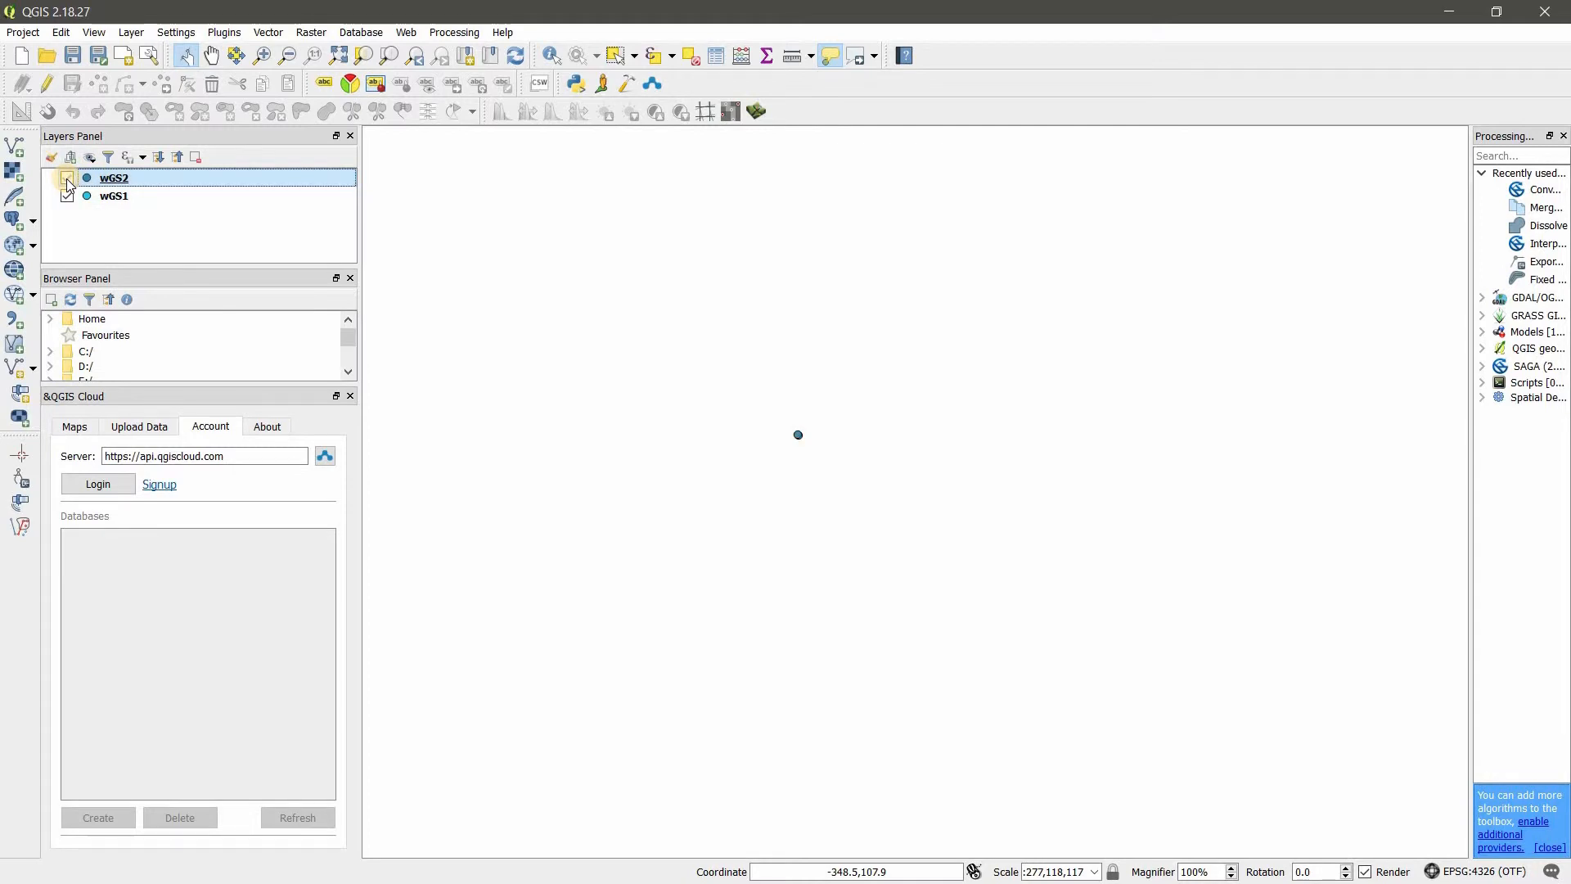
left_click(68, 178)
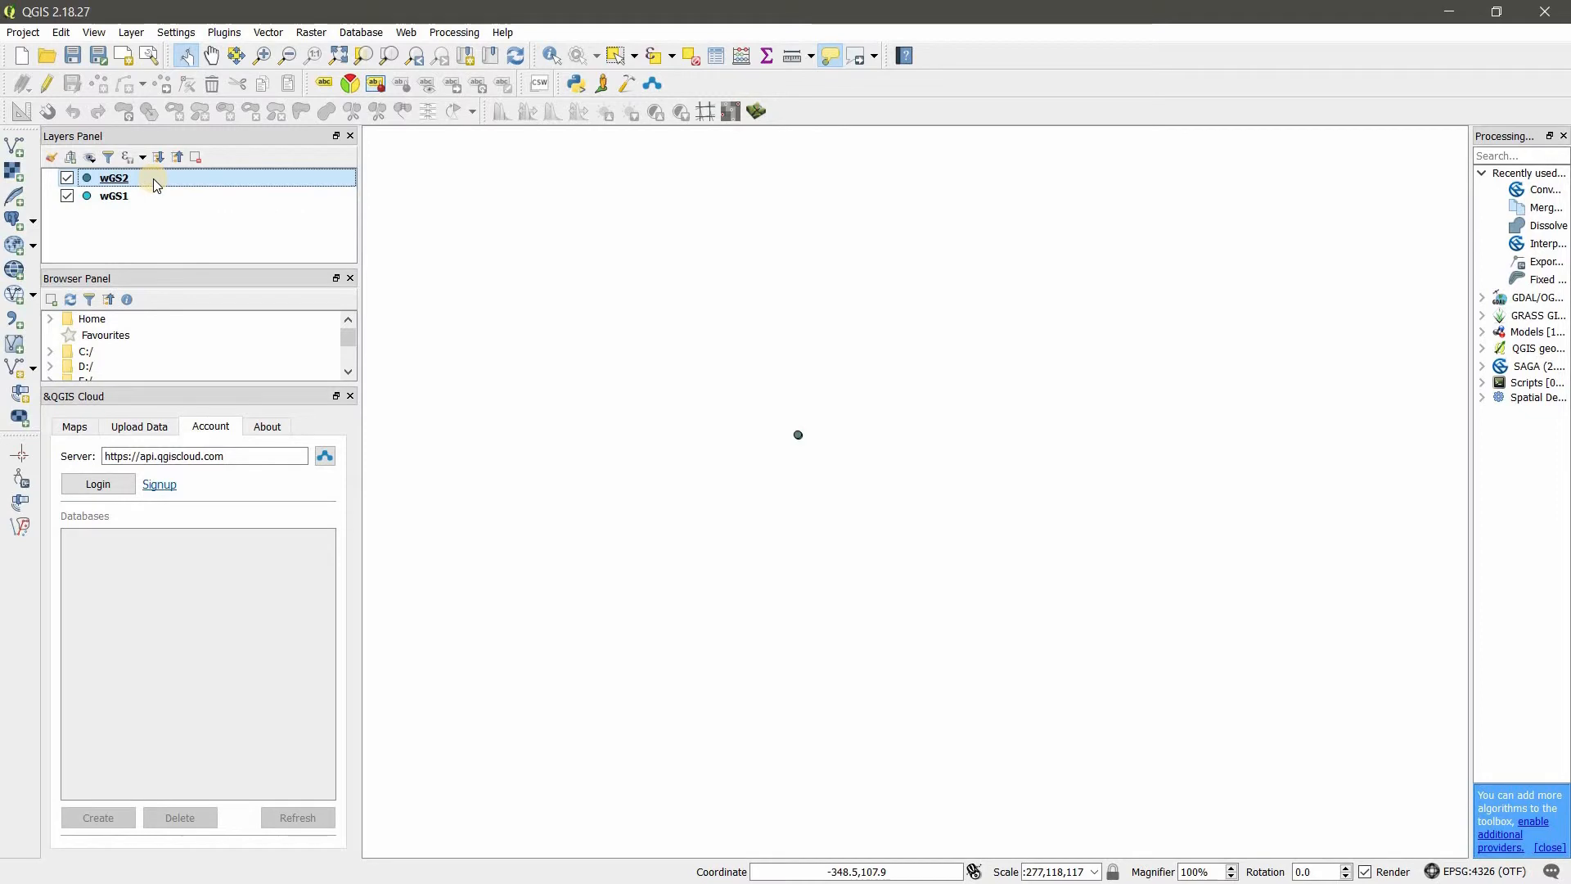
mouse_move(155, 183)
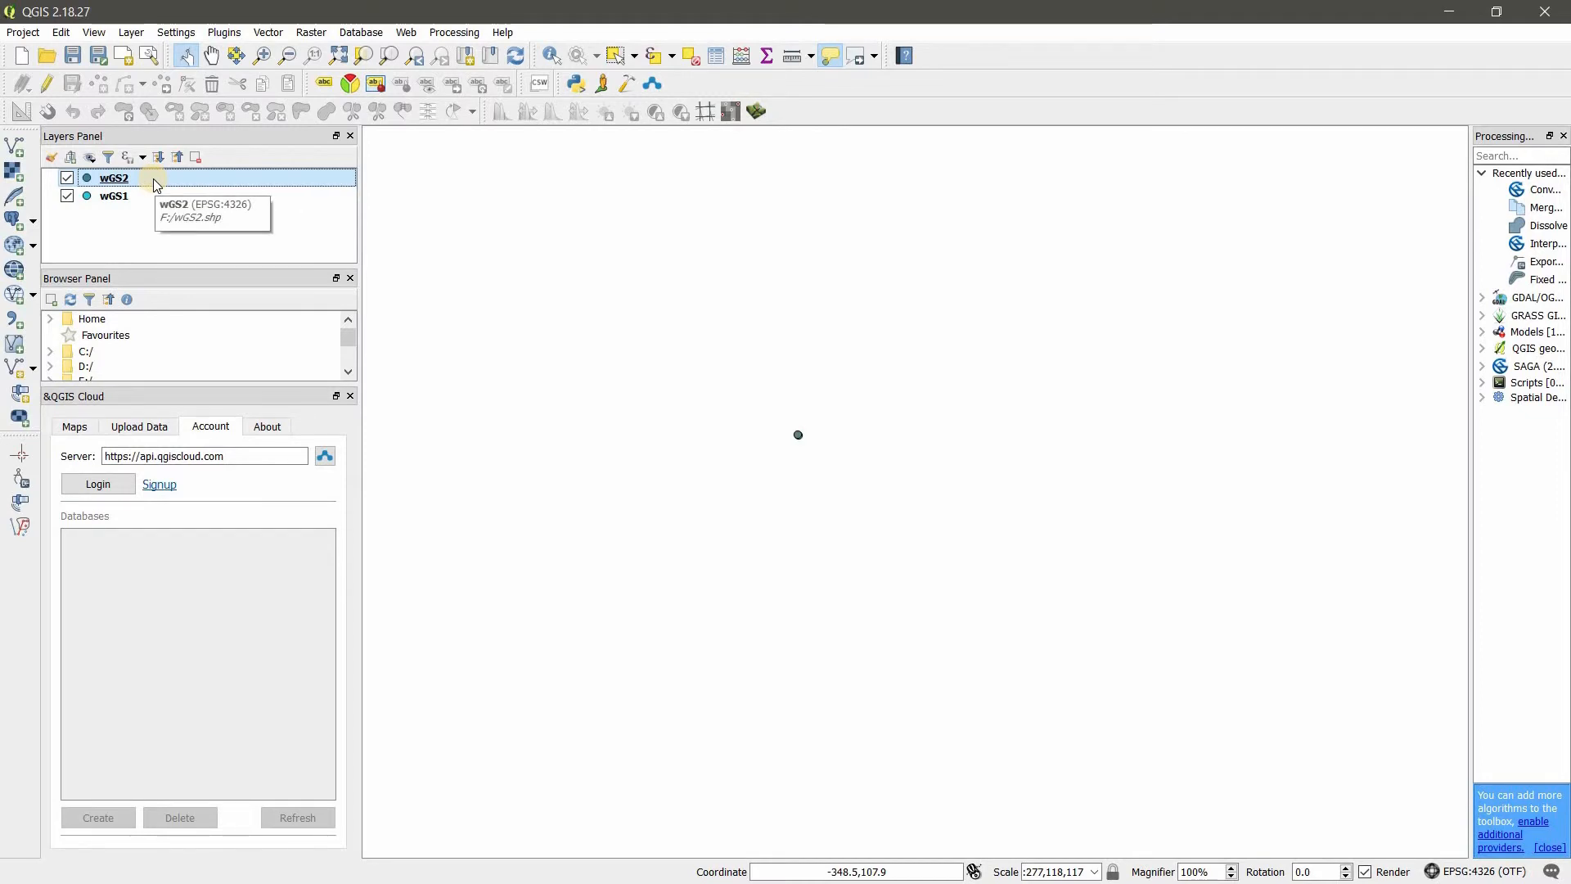
mouse_move(187, 183)
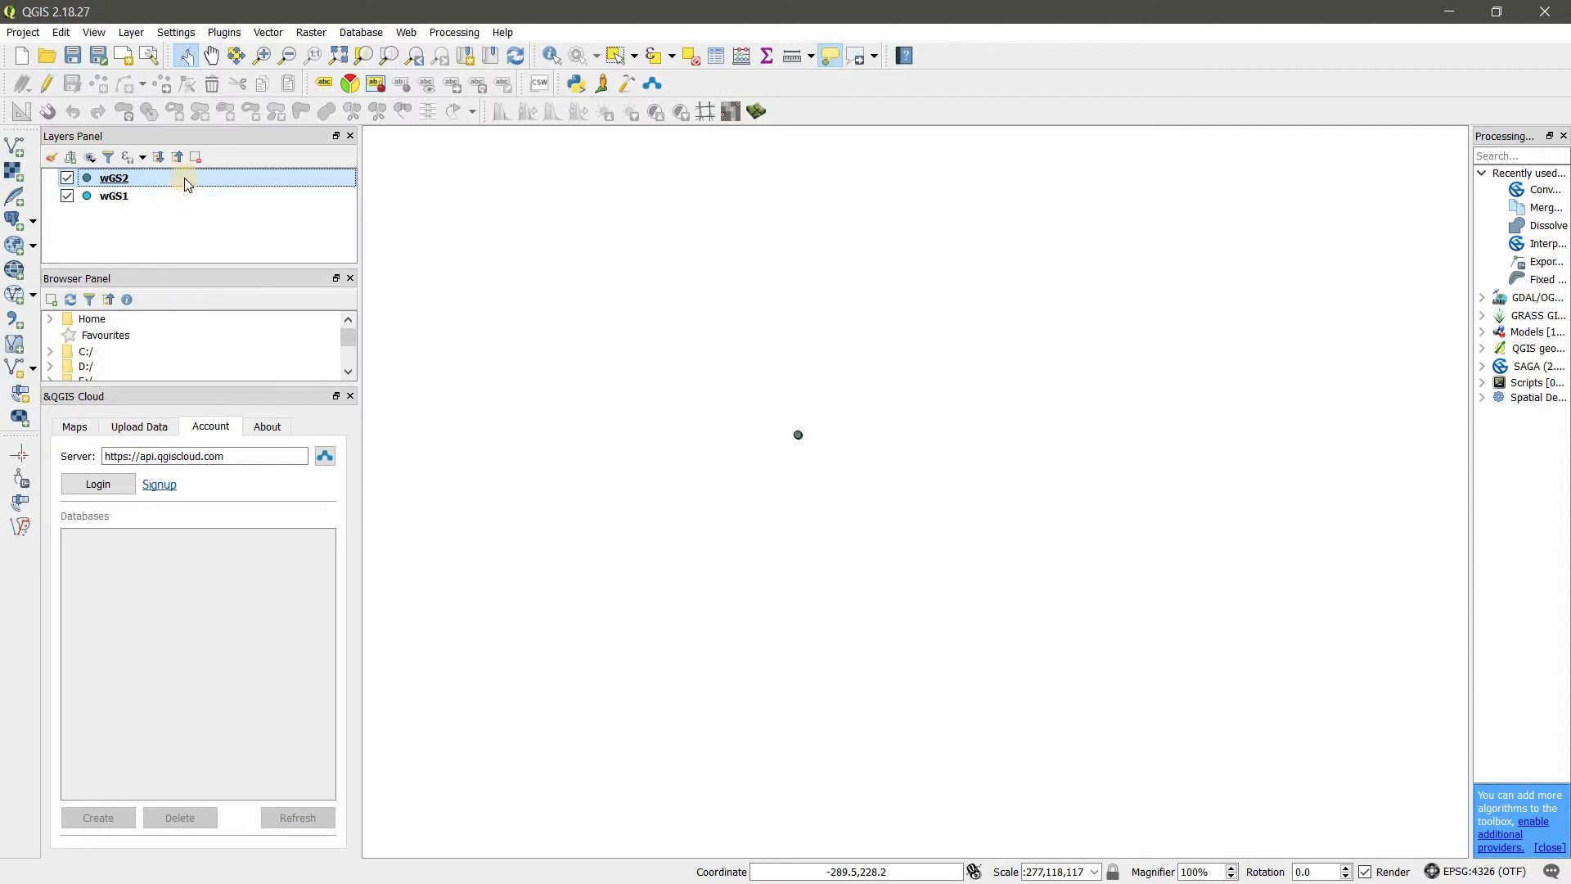
Set the wGS2 layer CRS to SLD99 / Sri Lanka Grid 1999
right_click(114, 180)
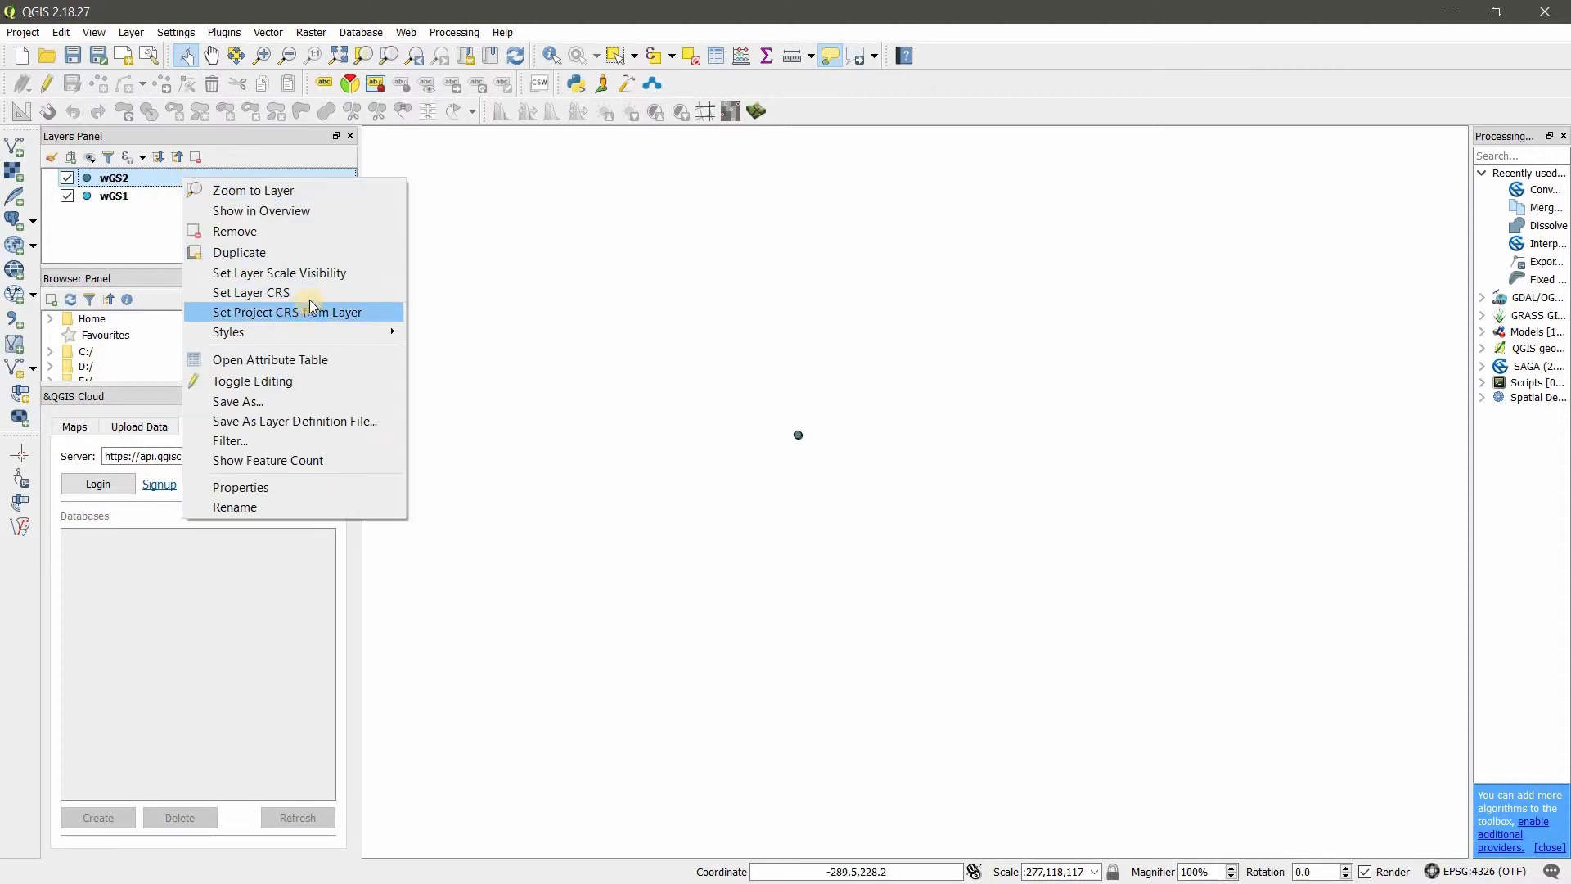
left_click(250, 291)
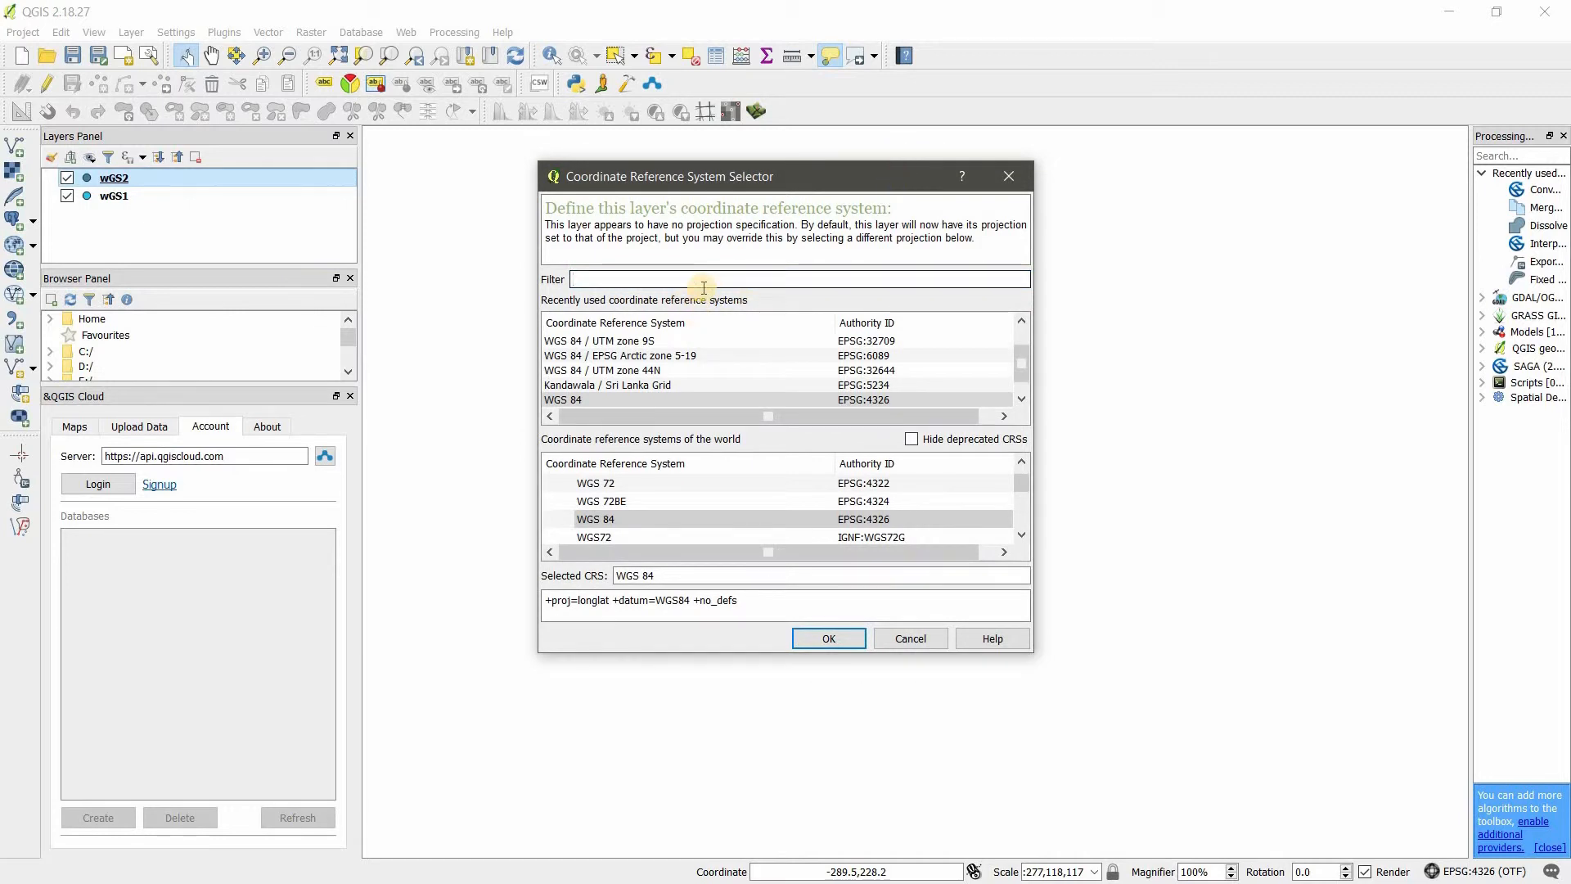
type("SLD")
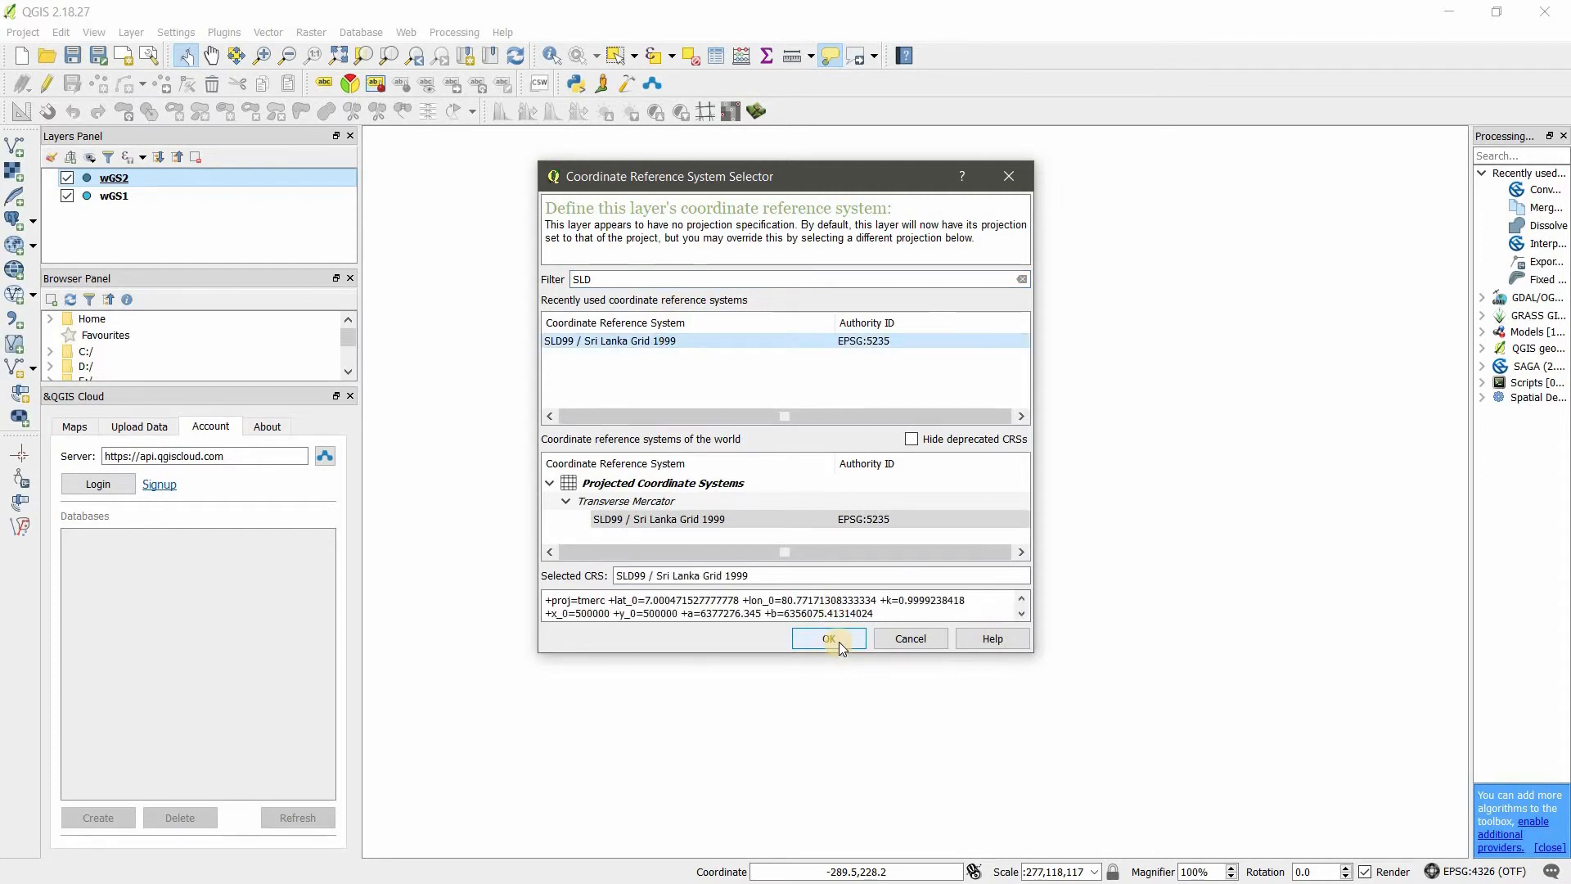
left_click(828, 638)
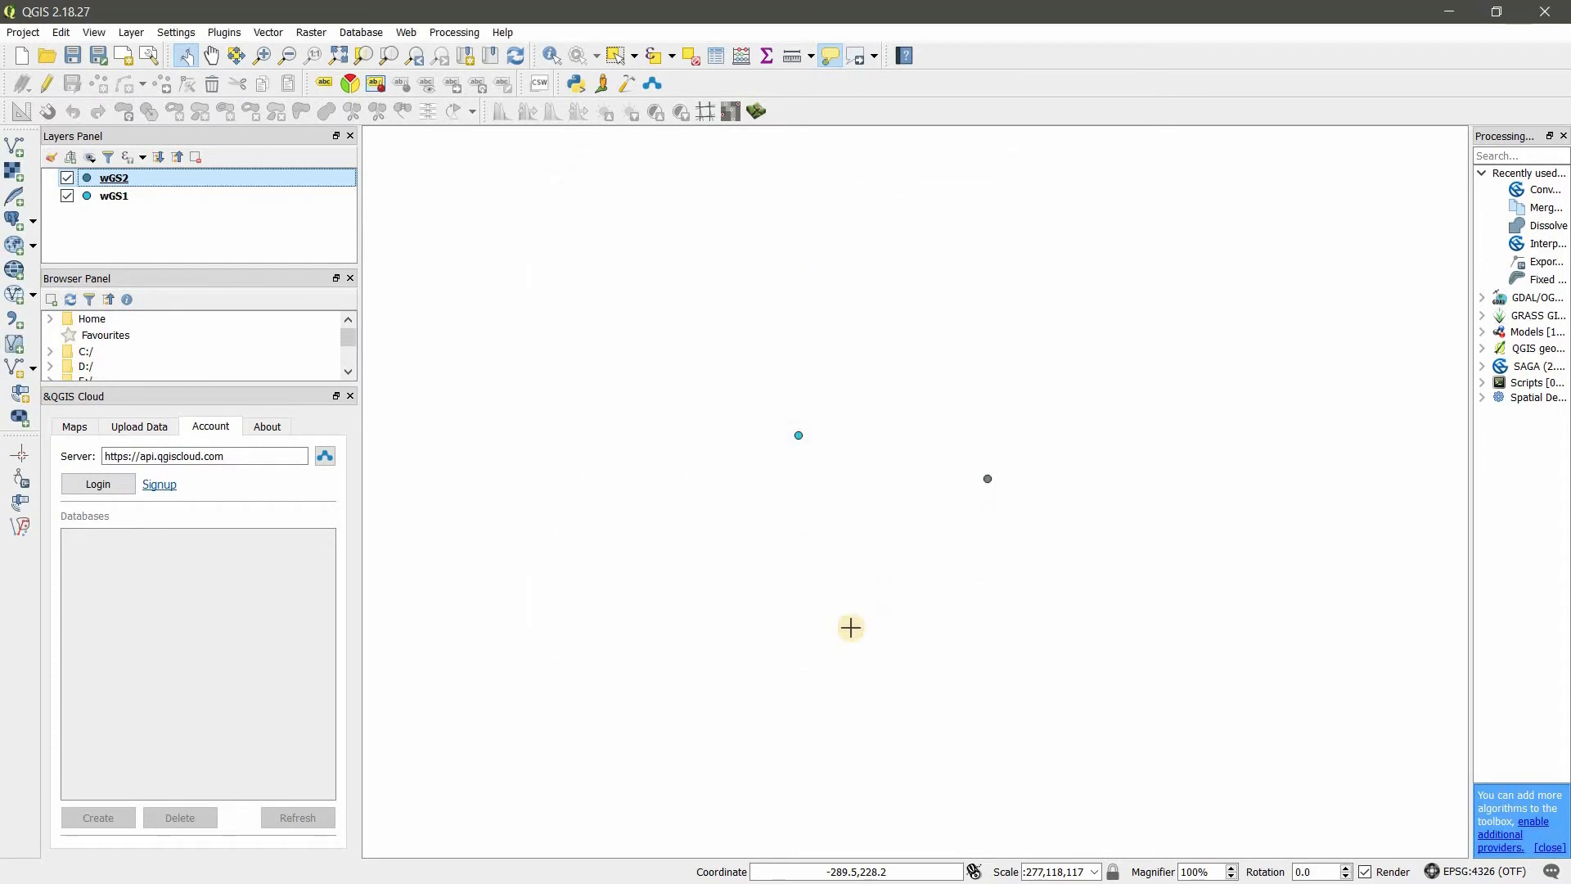
mouse_move(845, 450)
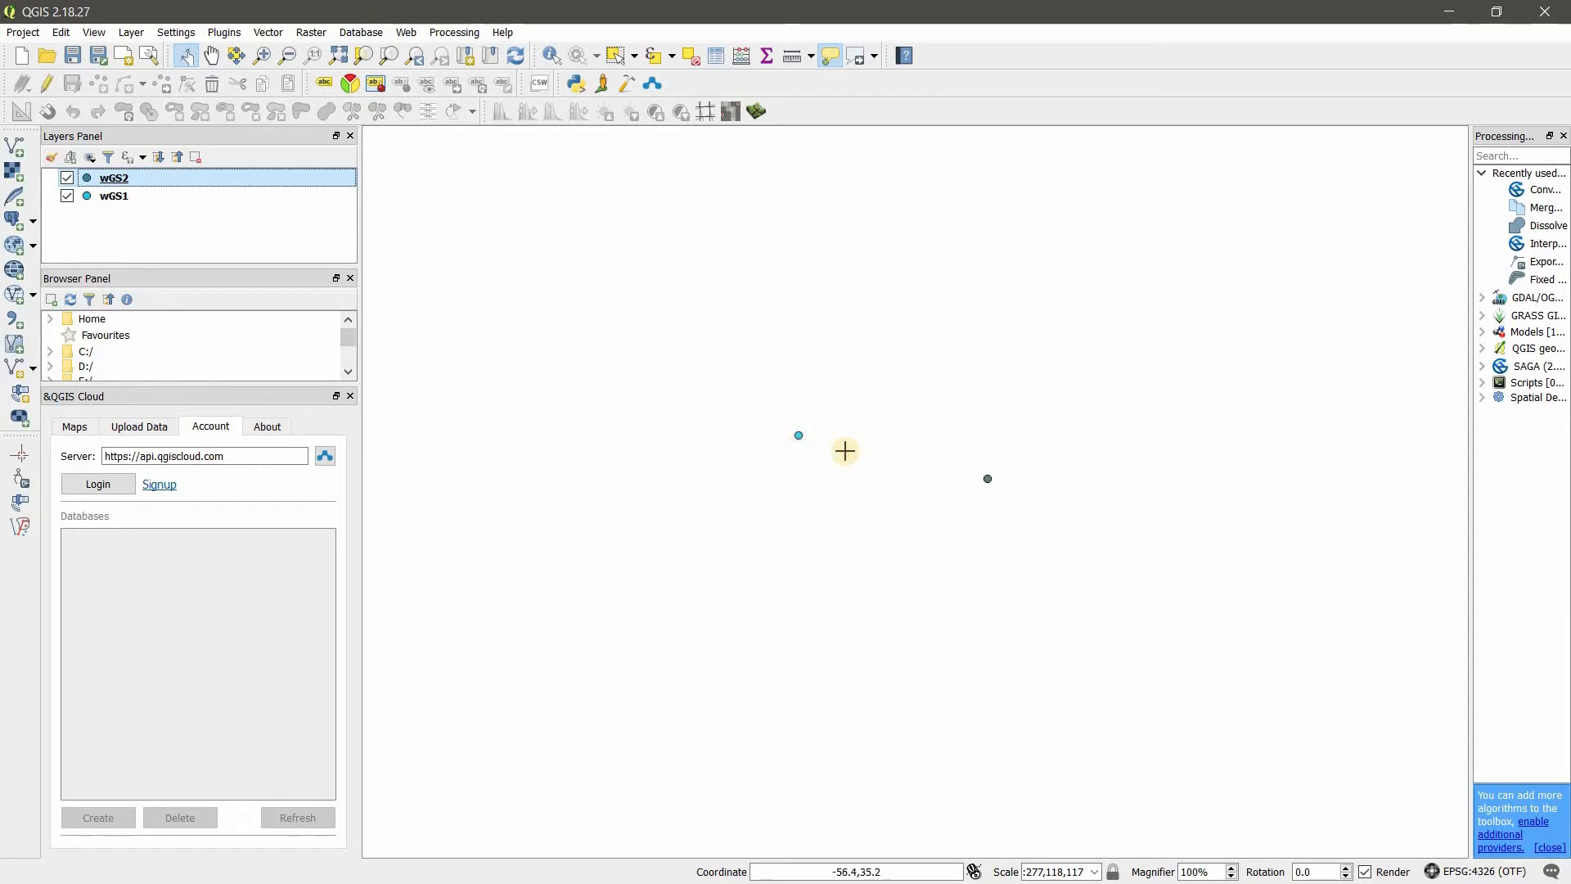
mouse_move(1061, 488)
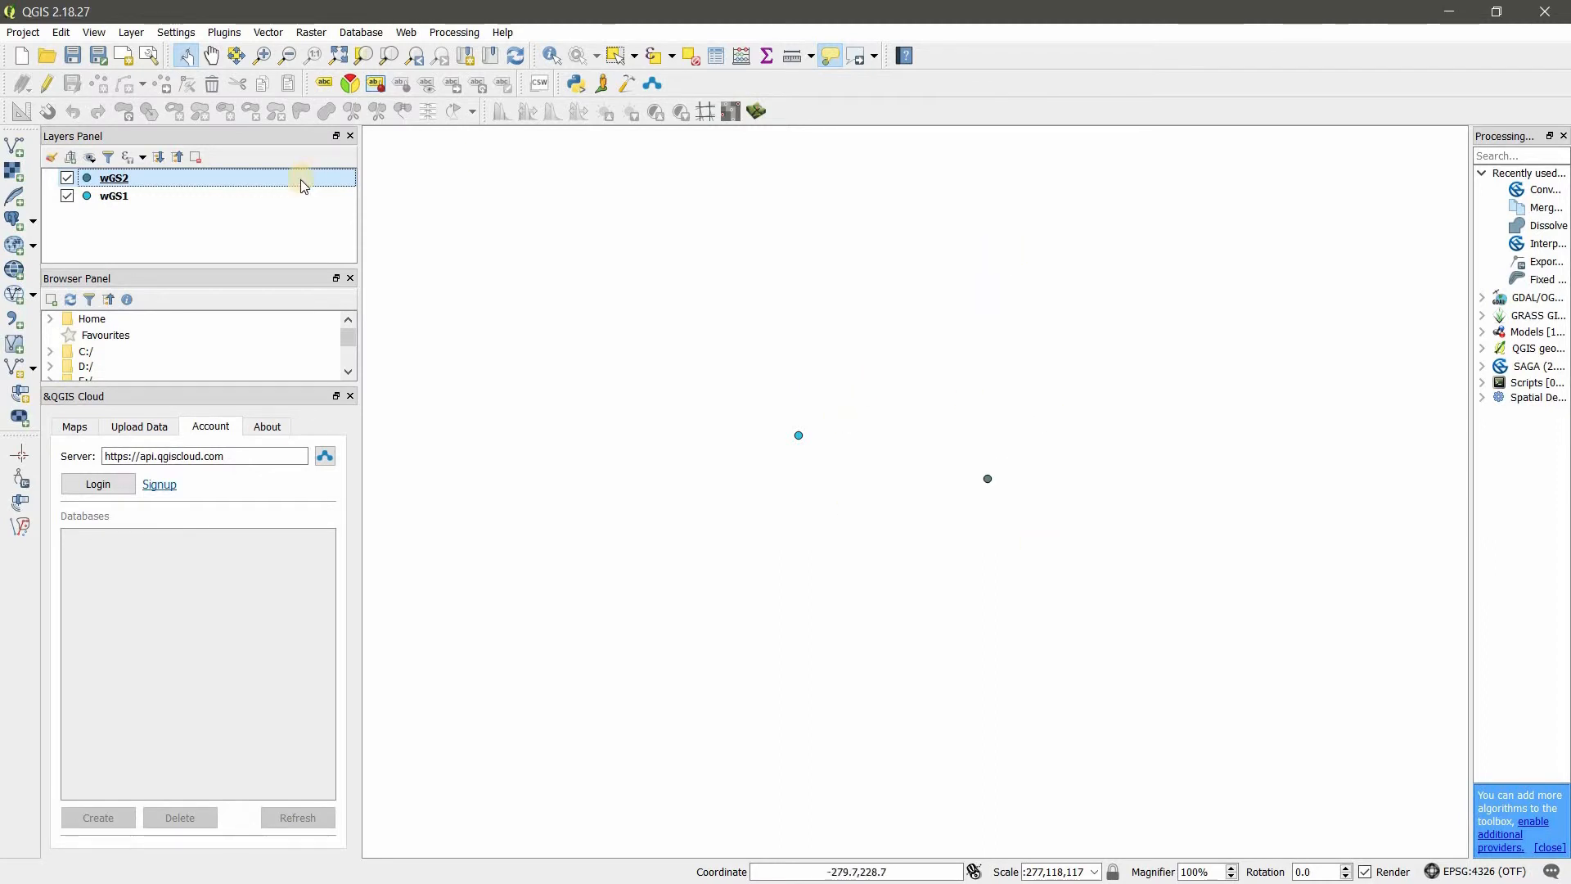
mouse_move(267, 185)
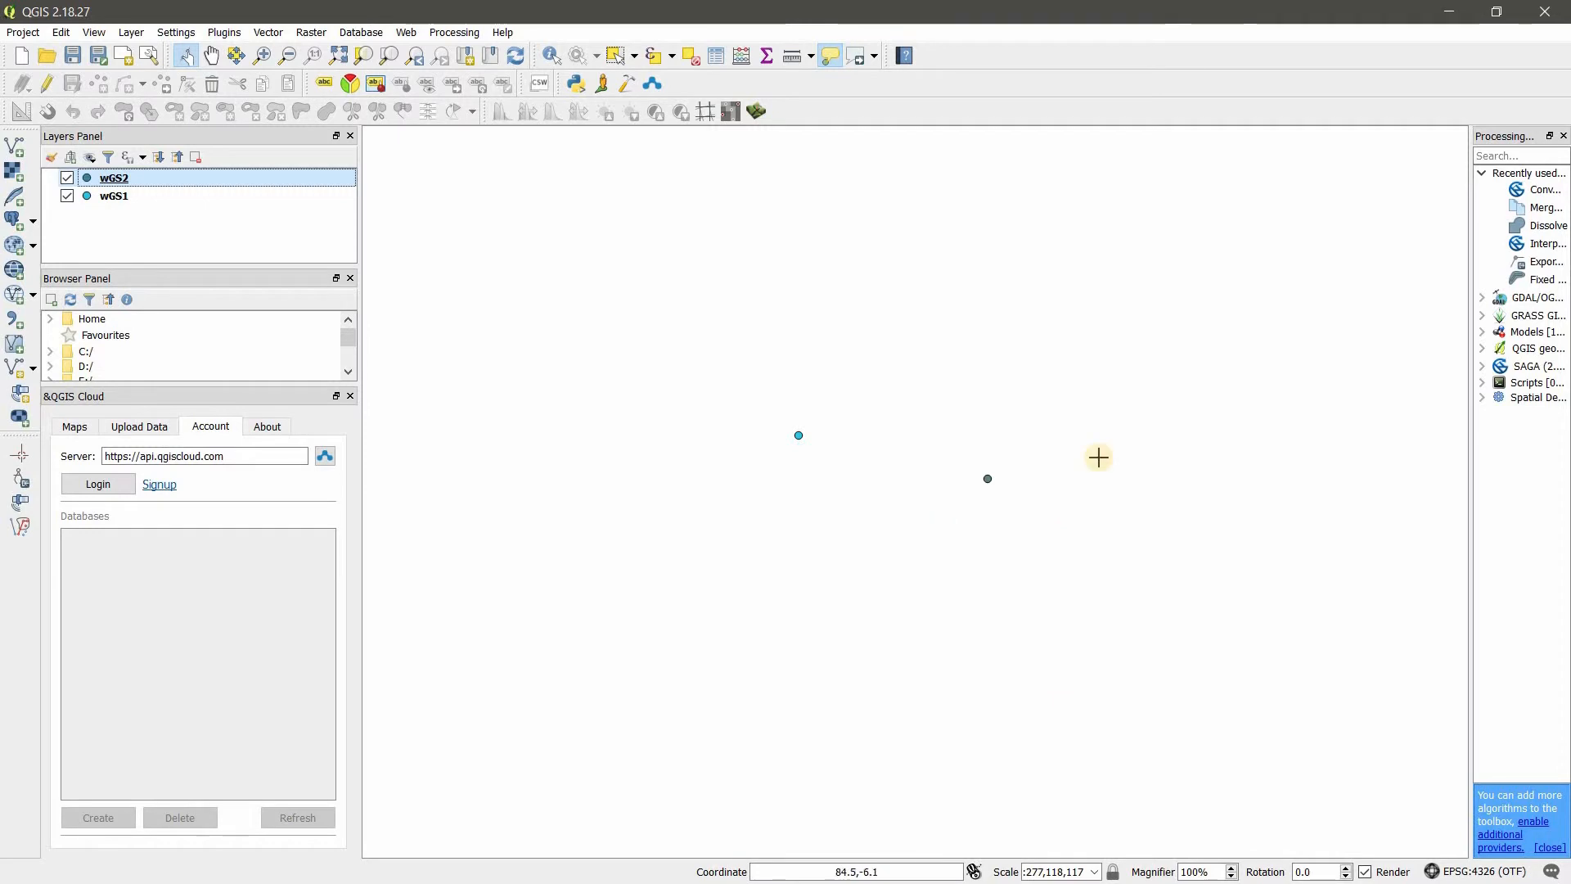
Export wGS2 as a new shapefile named SLD9911 in SLD99 / Sri Lanka Grid 1999
right_click(188, 190)
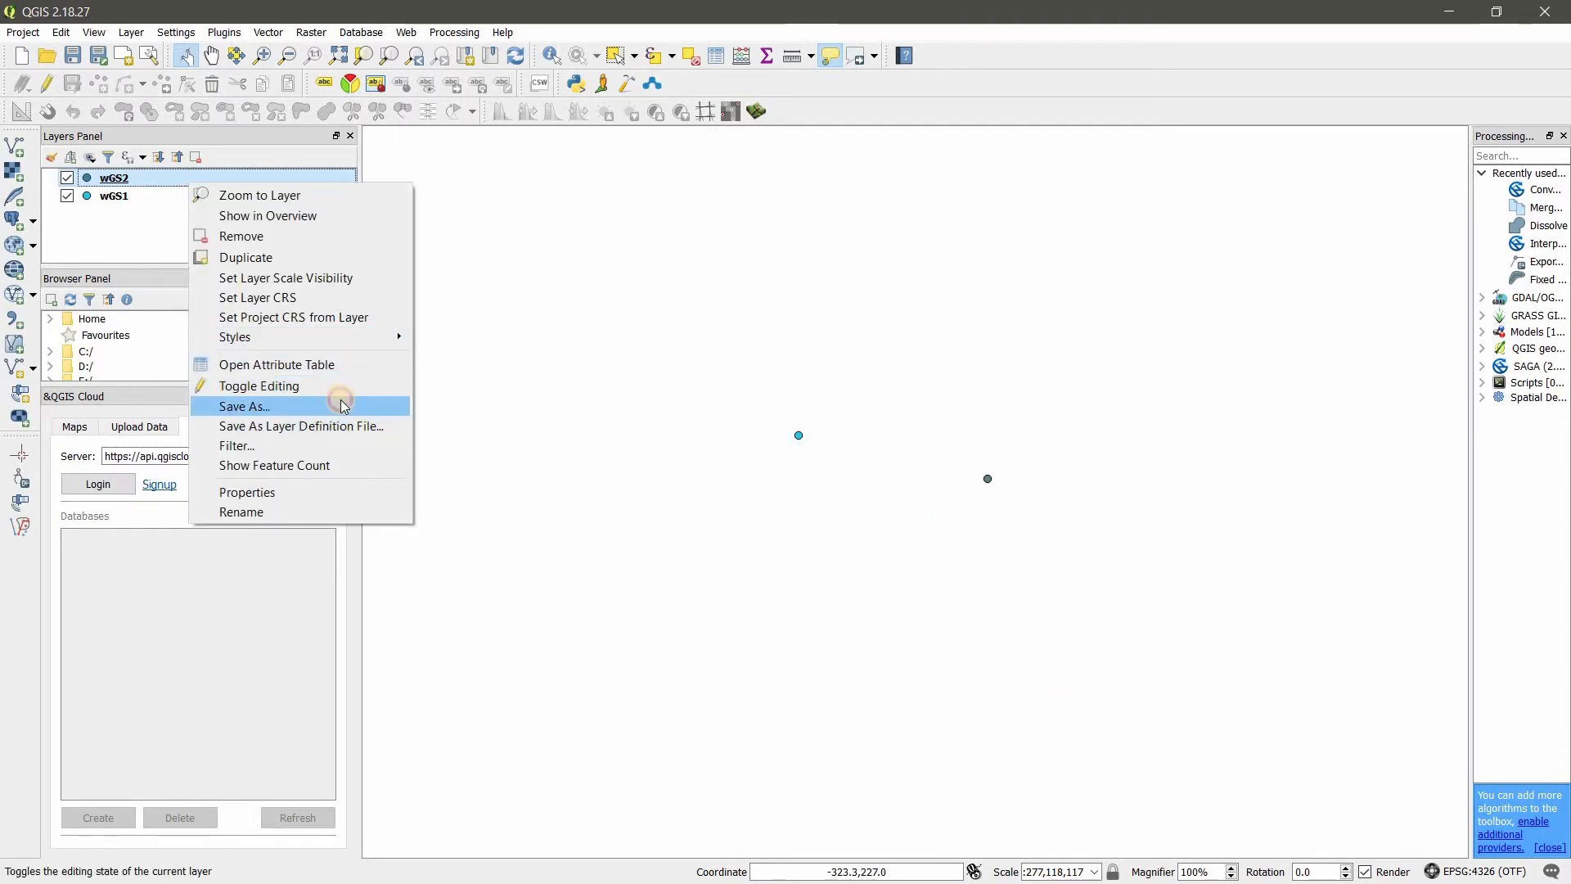
left_click(243, 406)
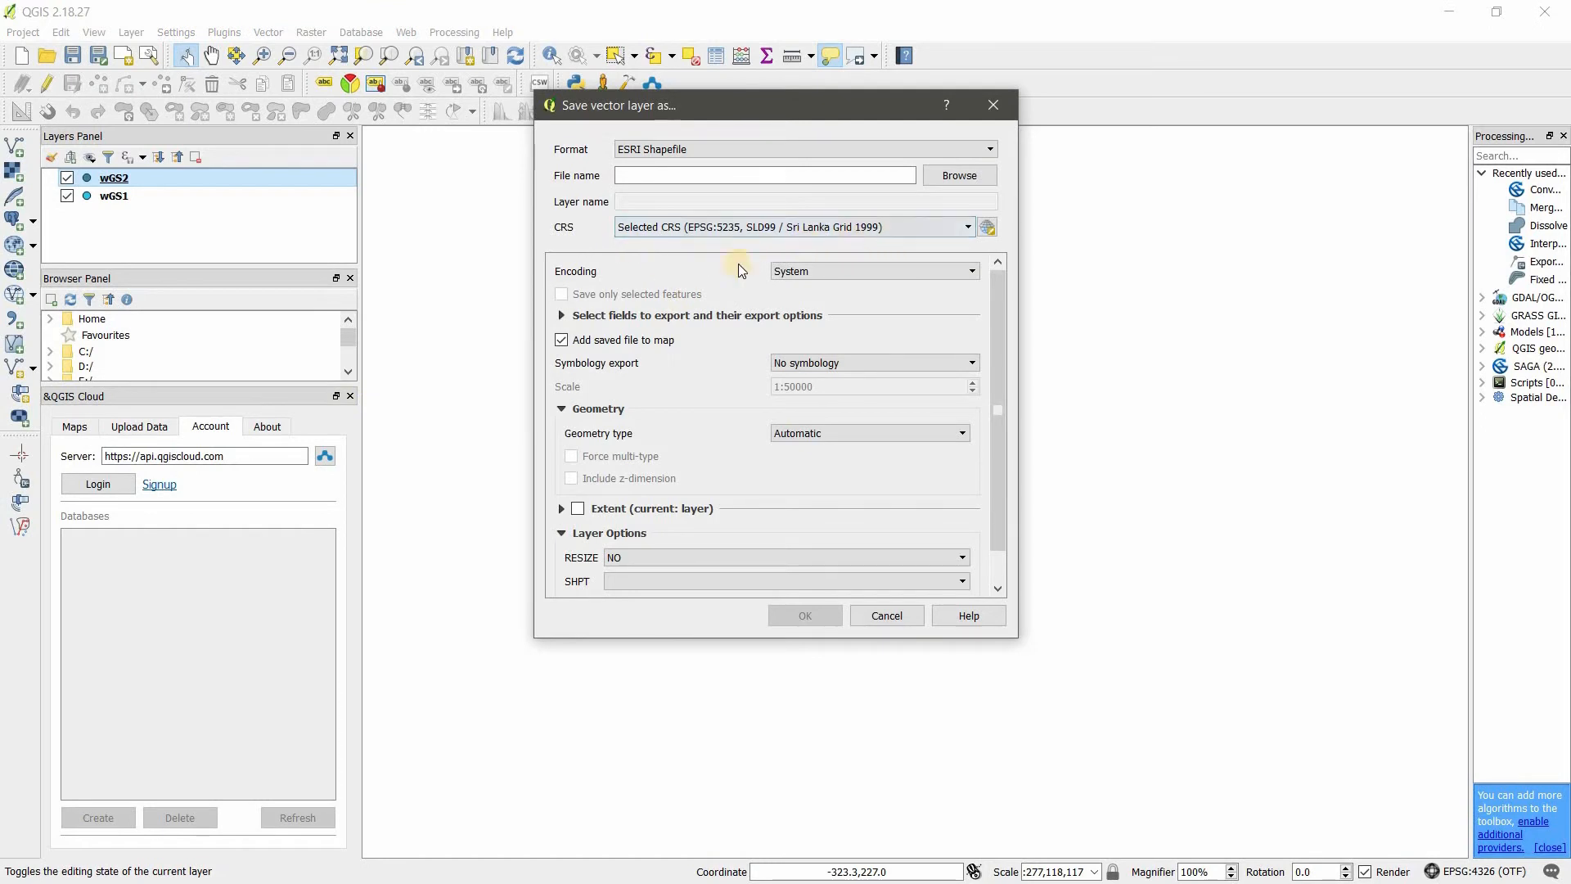
left_click(959, 175)
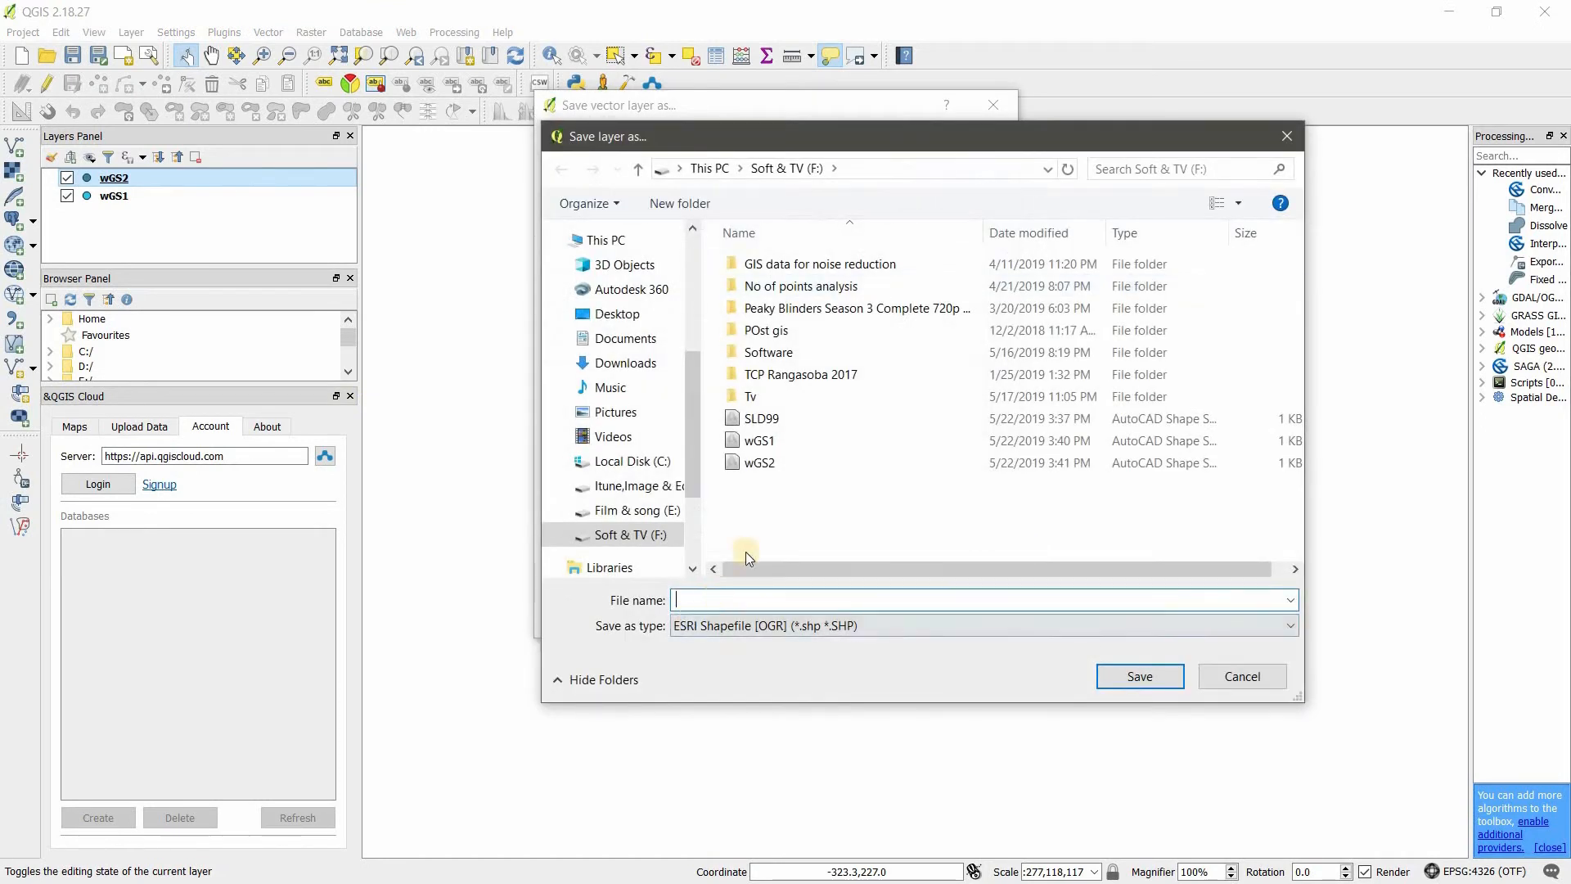
left_click(763, 419)
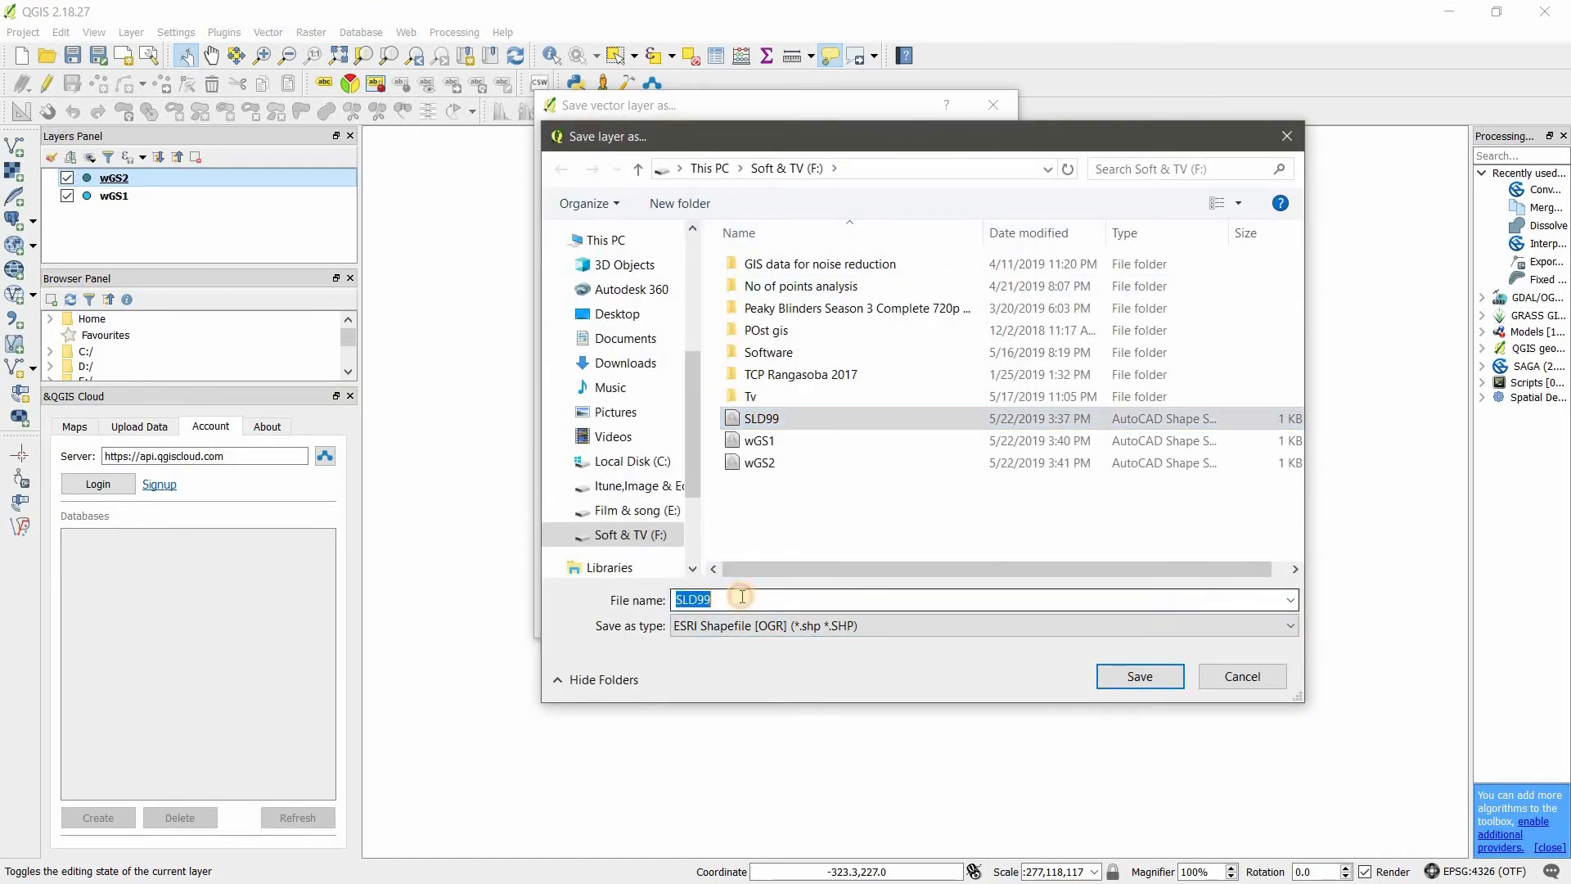
left_click(749, 599)
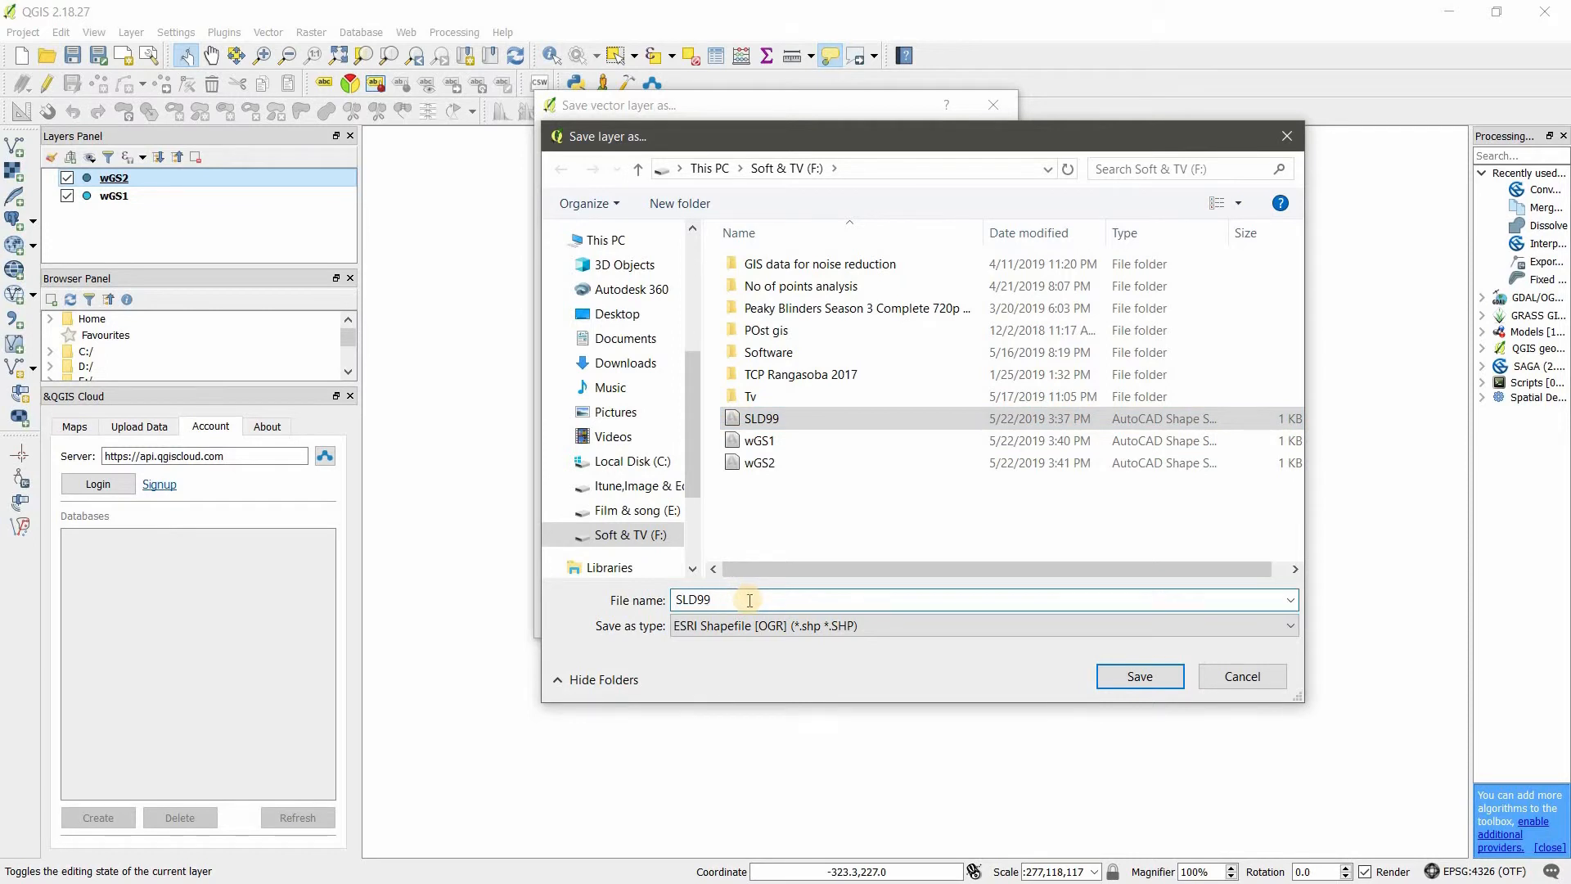
type("11")
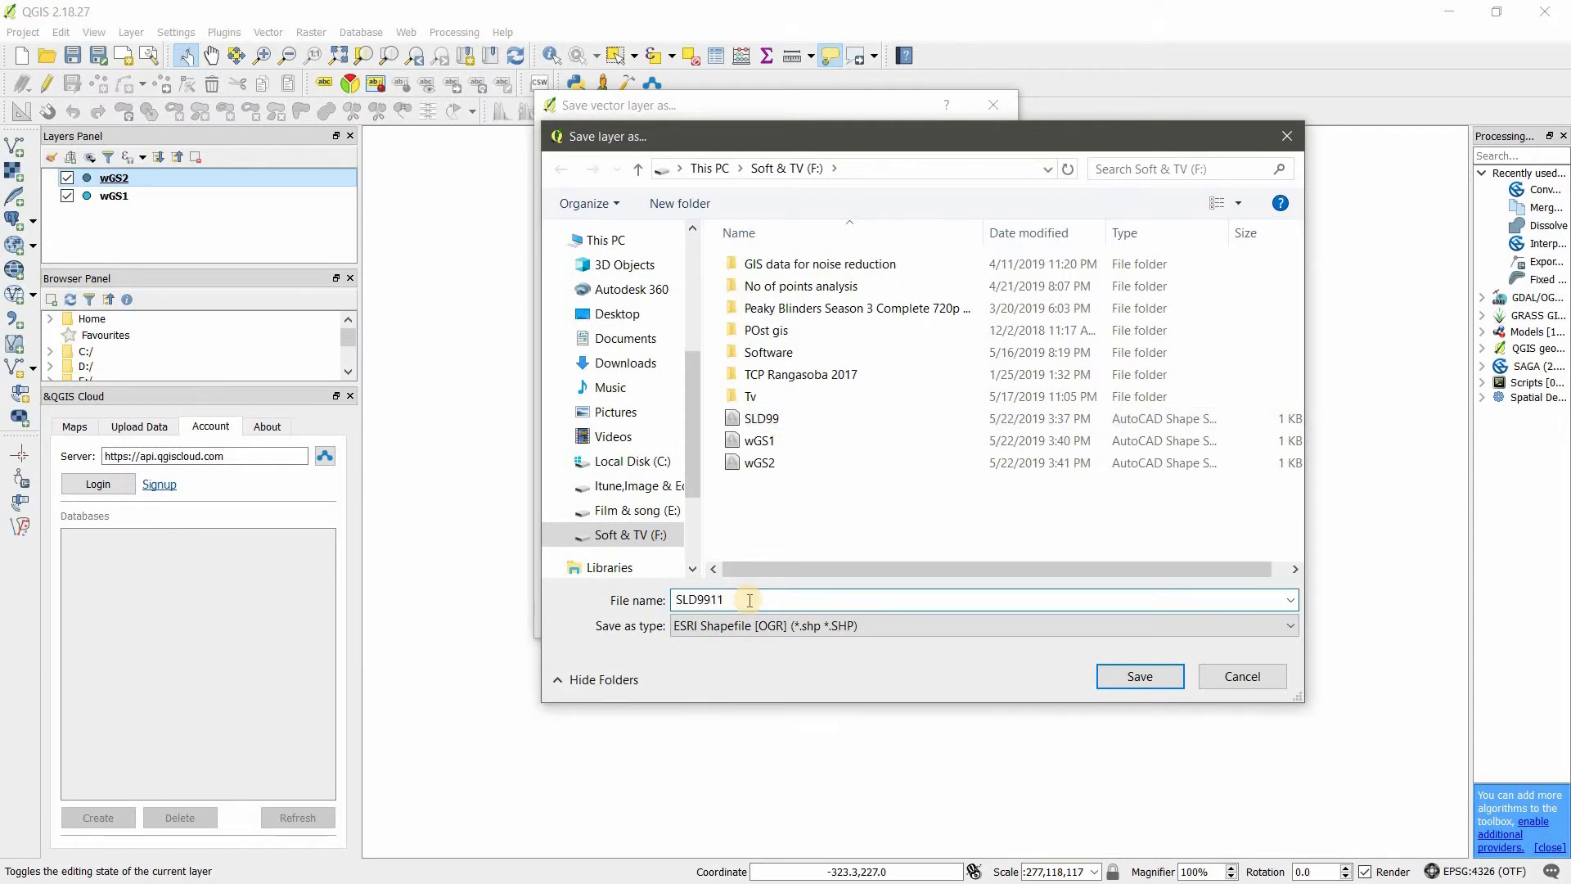
left_click(1139, 676)
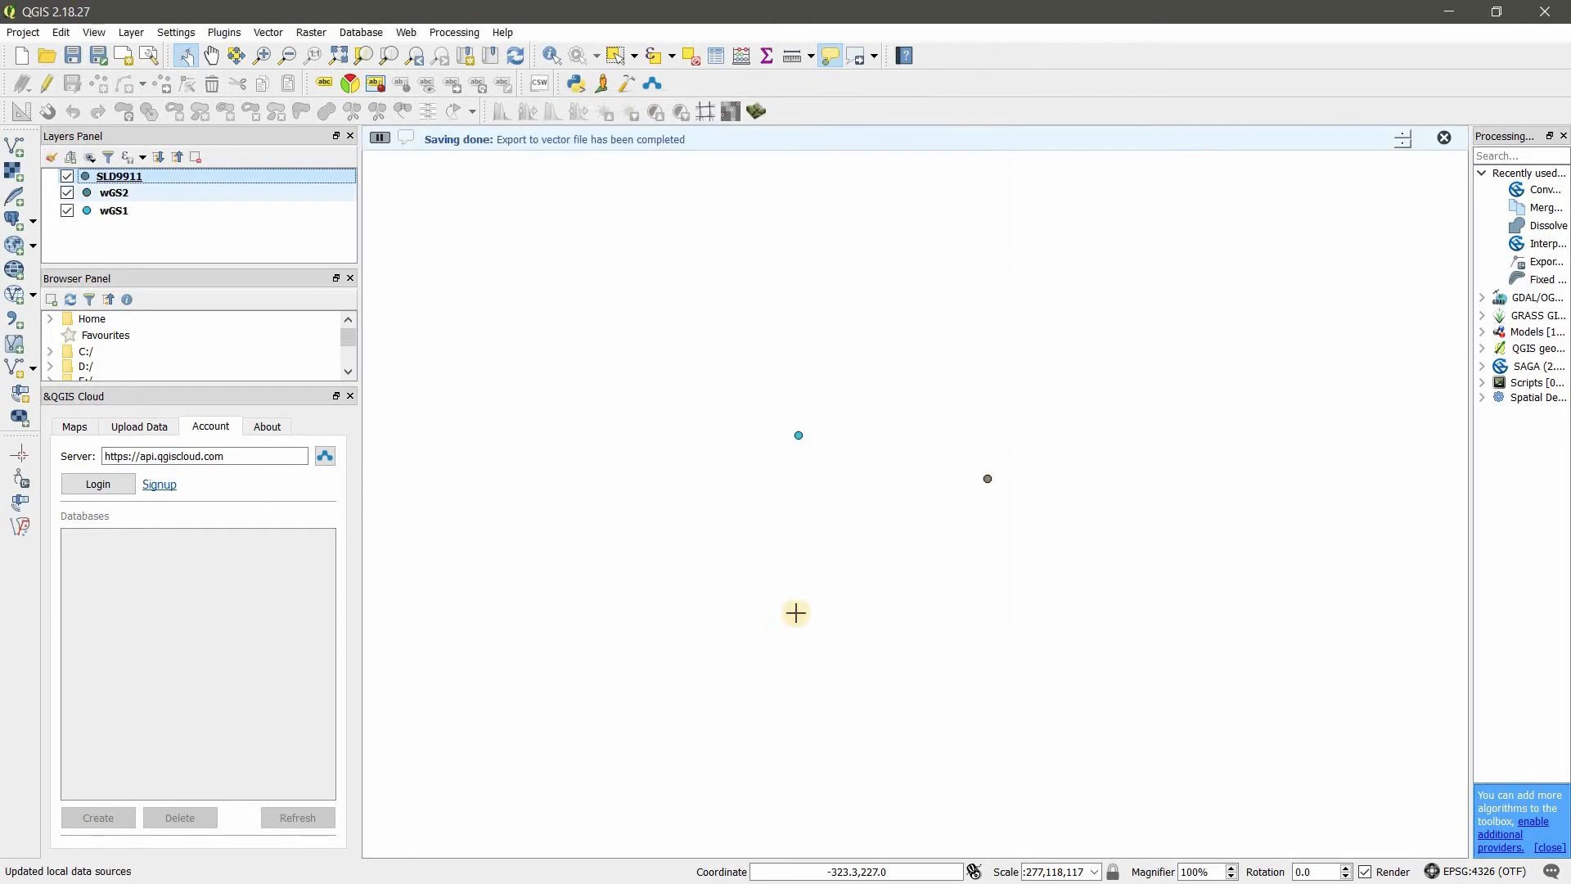
Hide the wGS2 layer so only SLD9911 and wGS1 points show
left_click(65, 193)
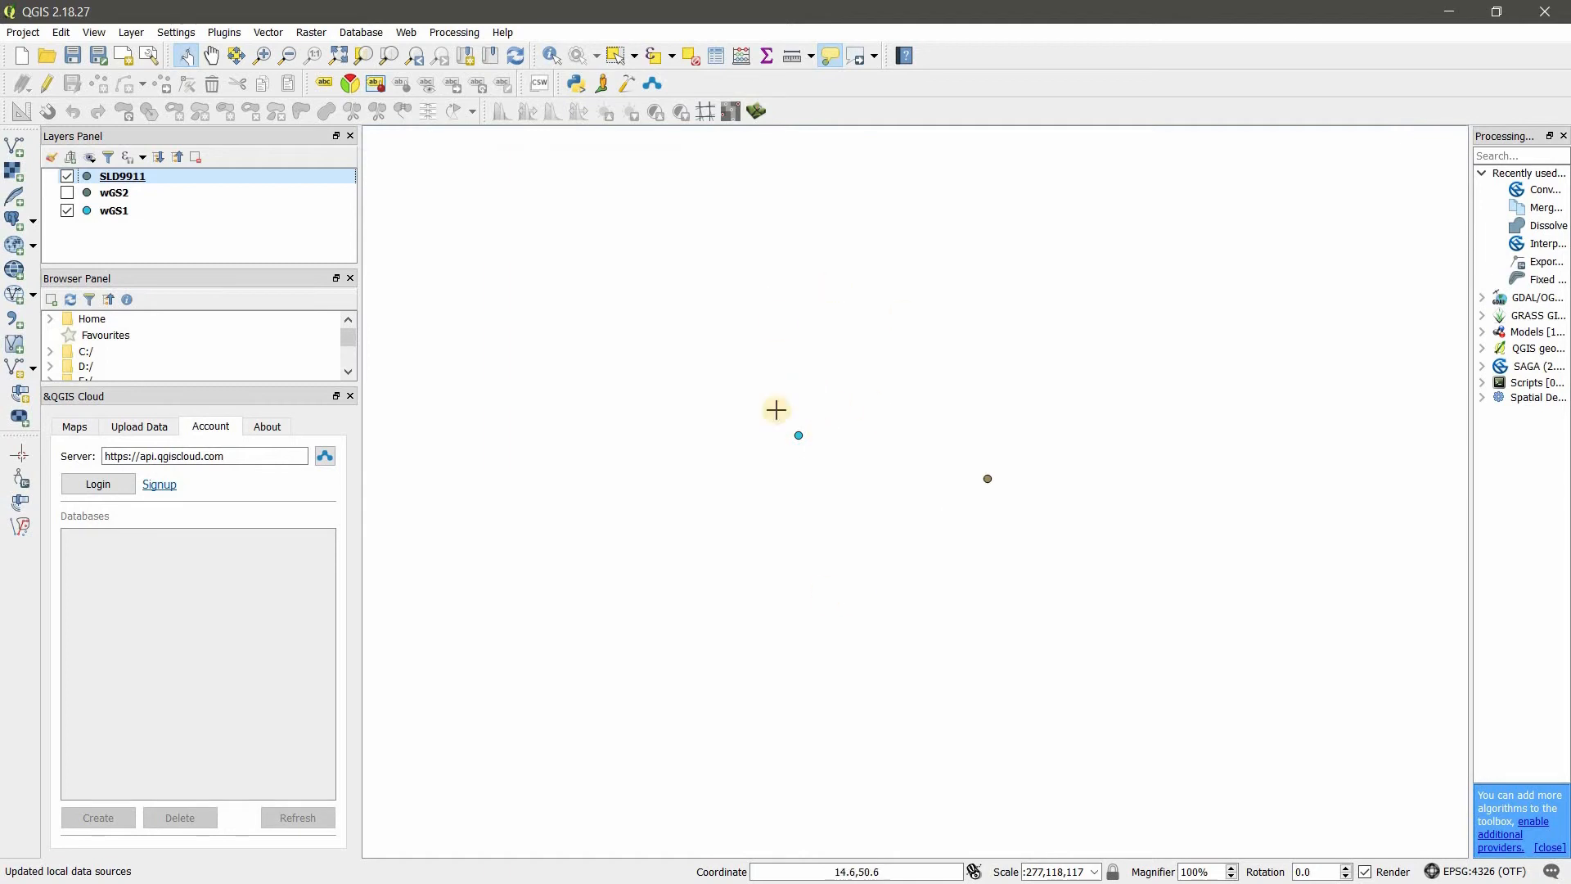
mouse_move(1054, 583)
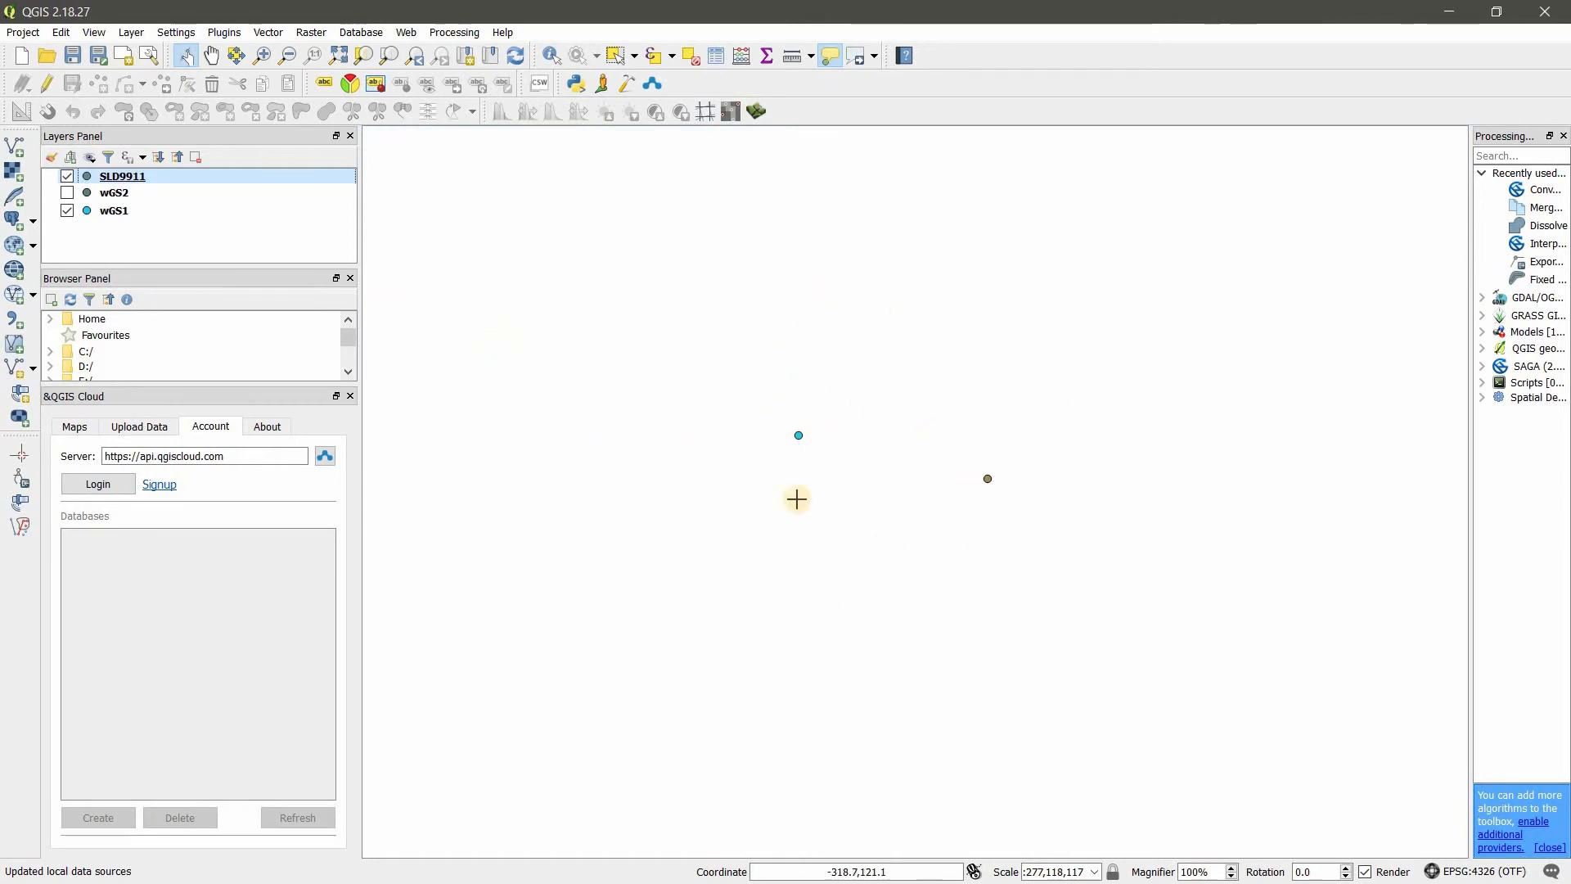
mouse_move(785, 558)
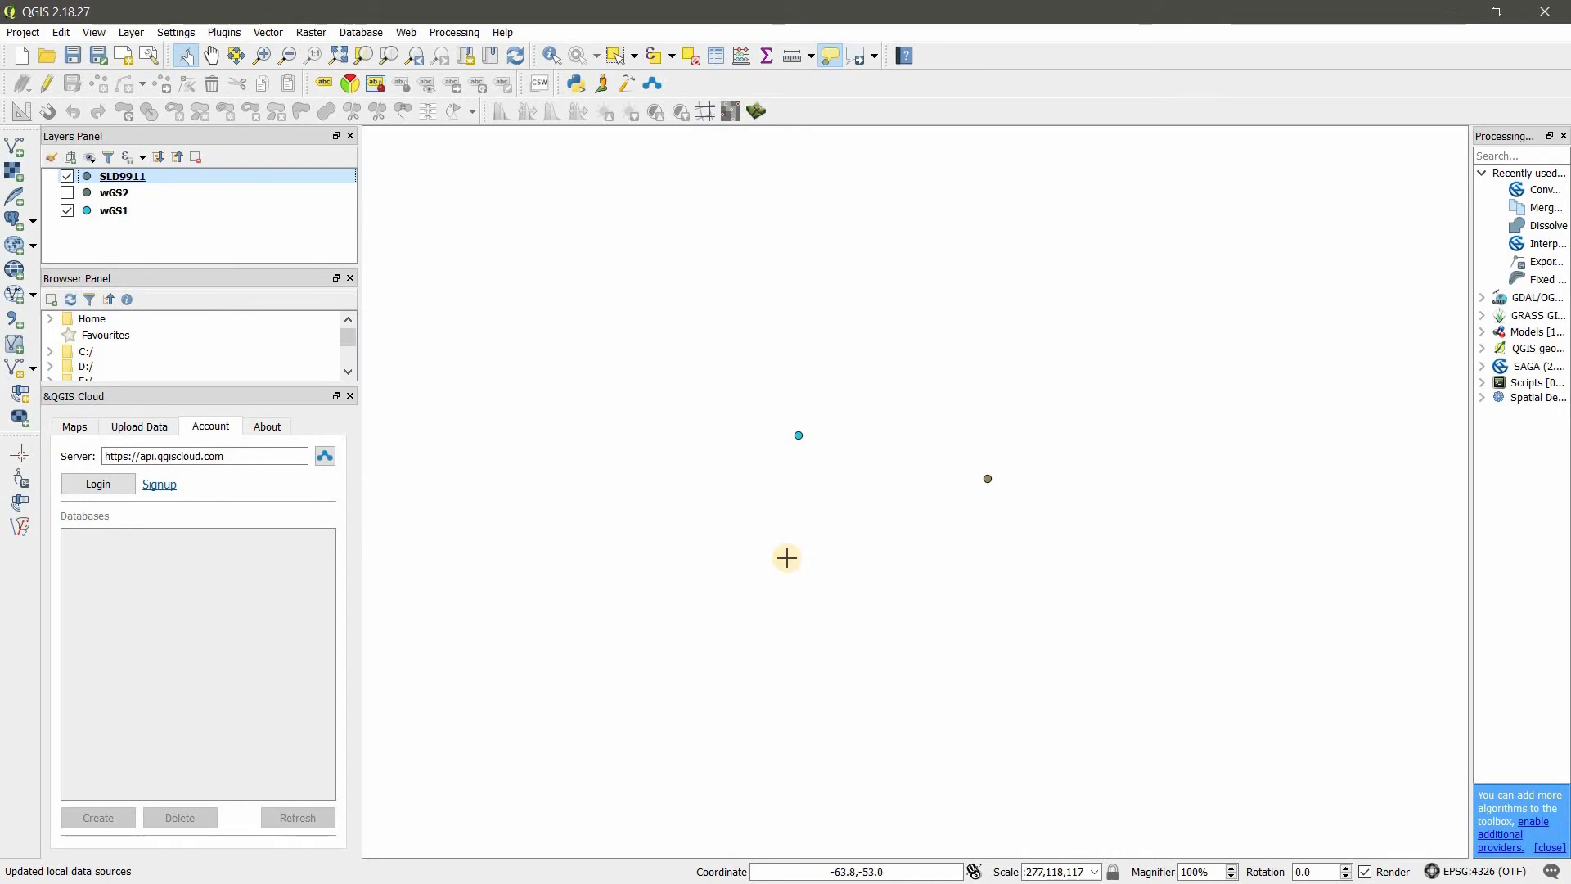